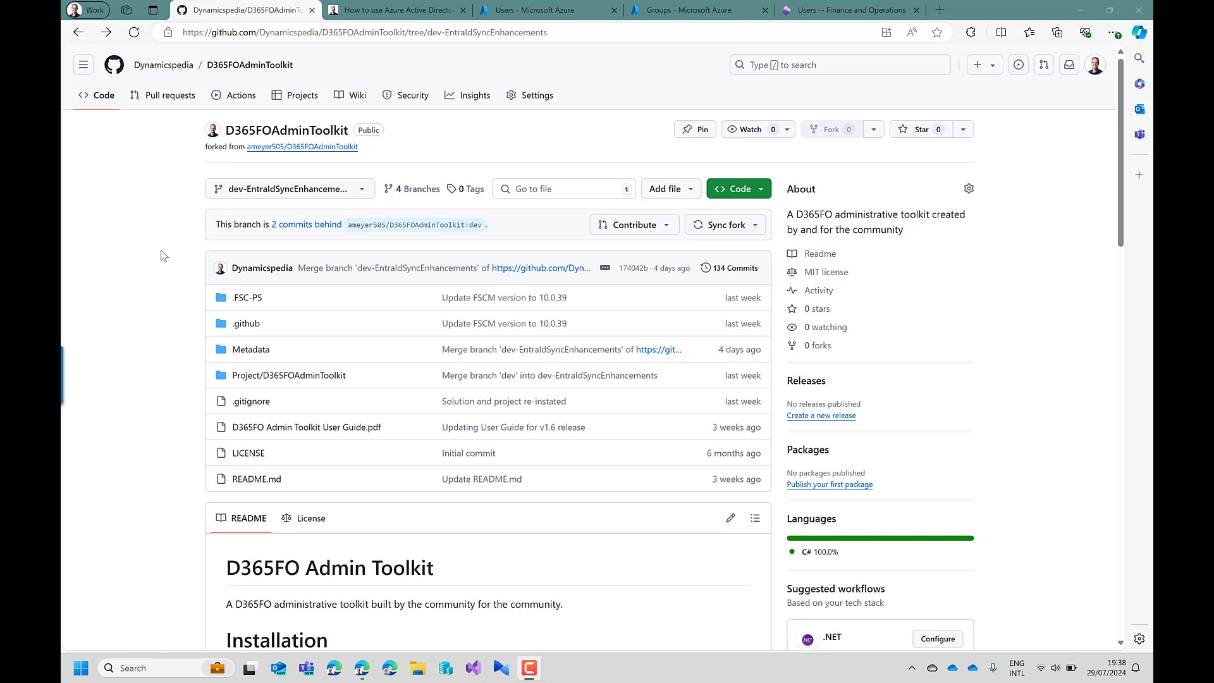
mouse_move(335, 147)
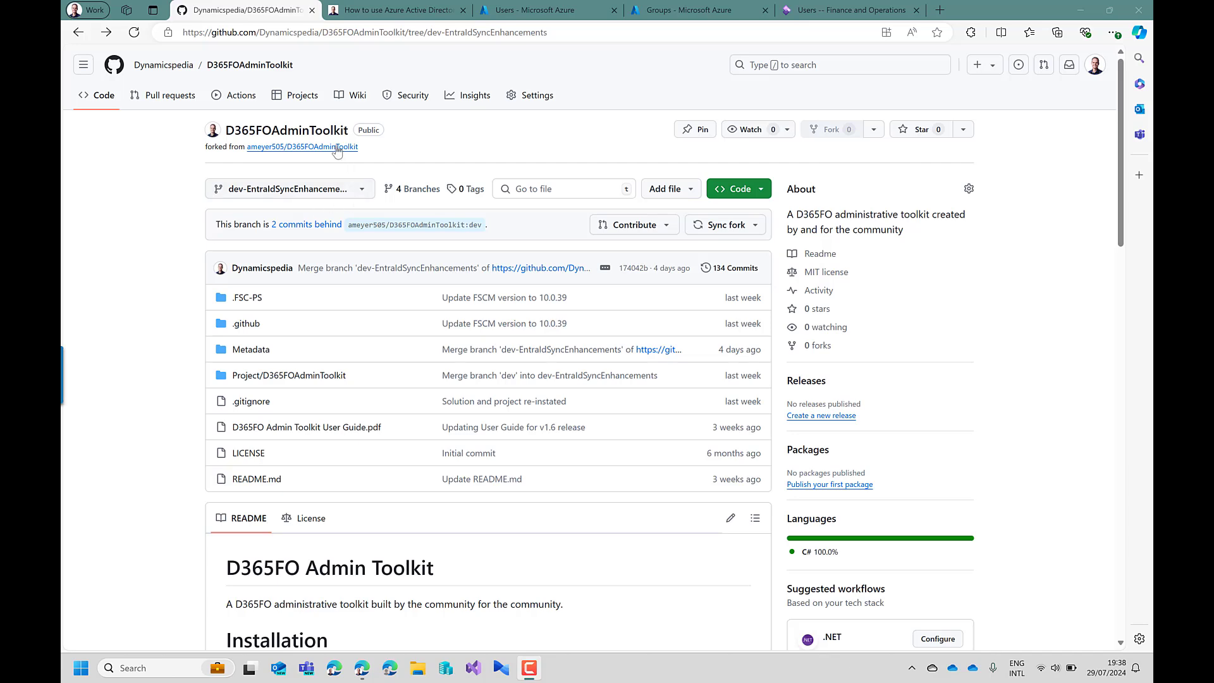
- View the upstream repository the fork came from, then switch to the Azure Active Directory blog post
click(301, 147)
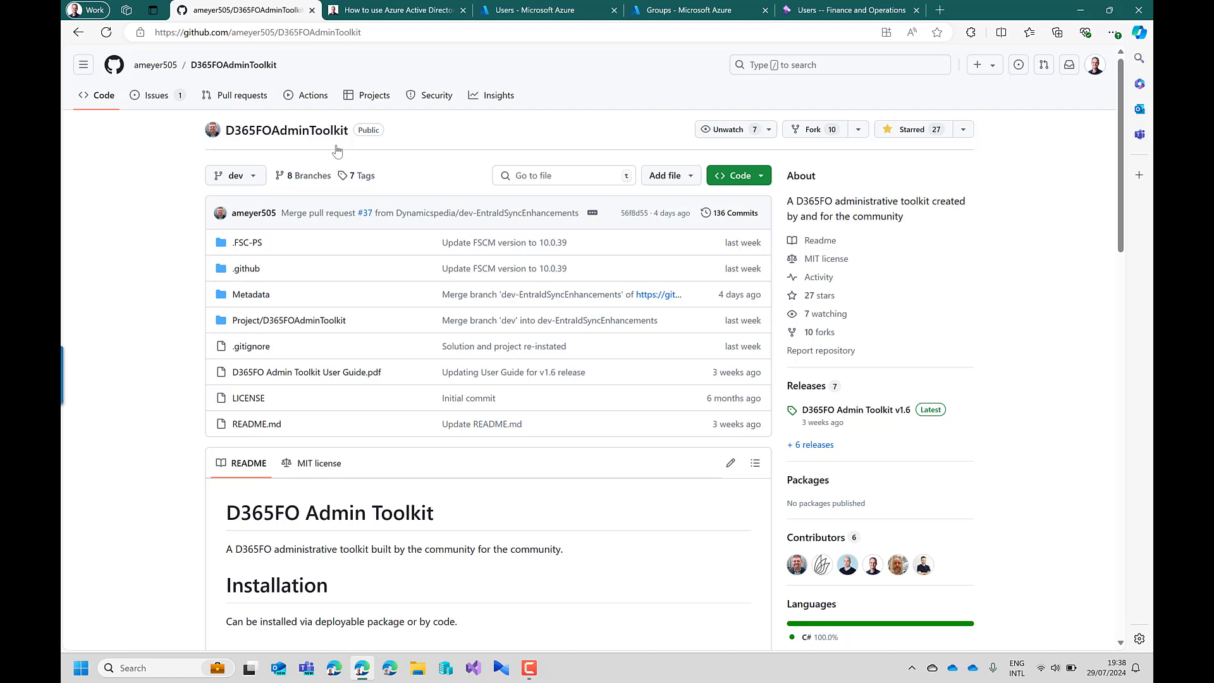
mouse_move(767, 546)
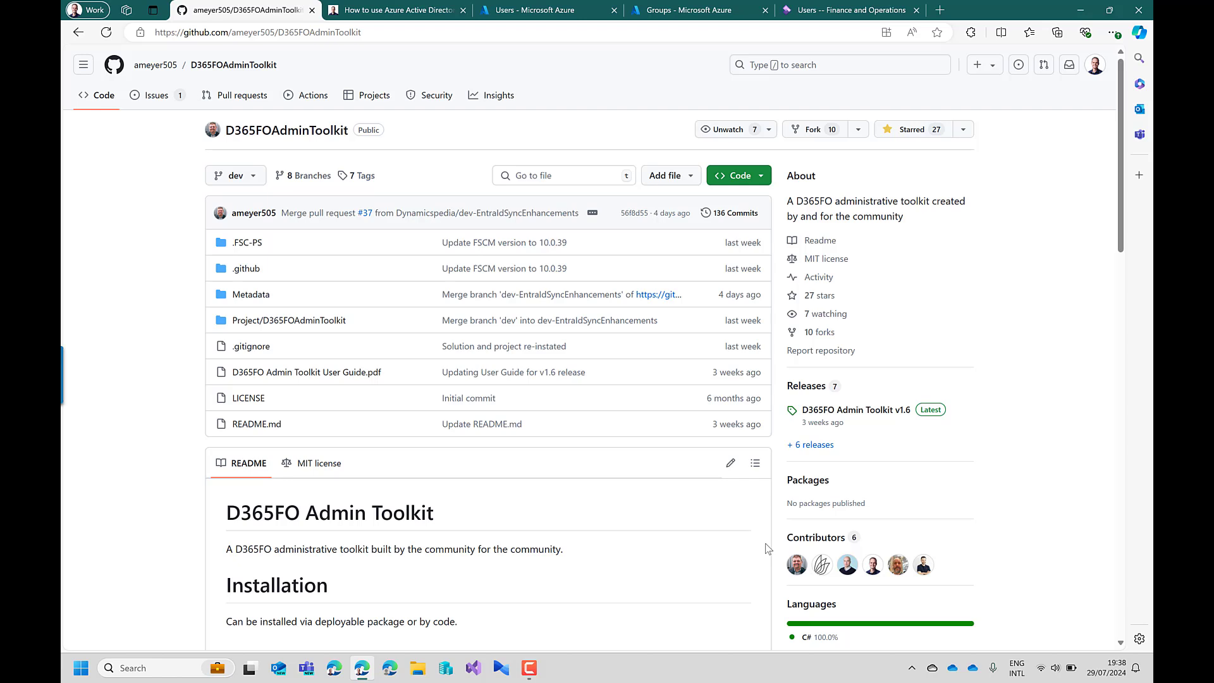
mouse_move(781, 205)
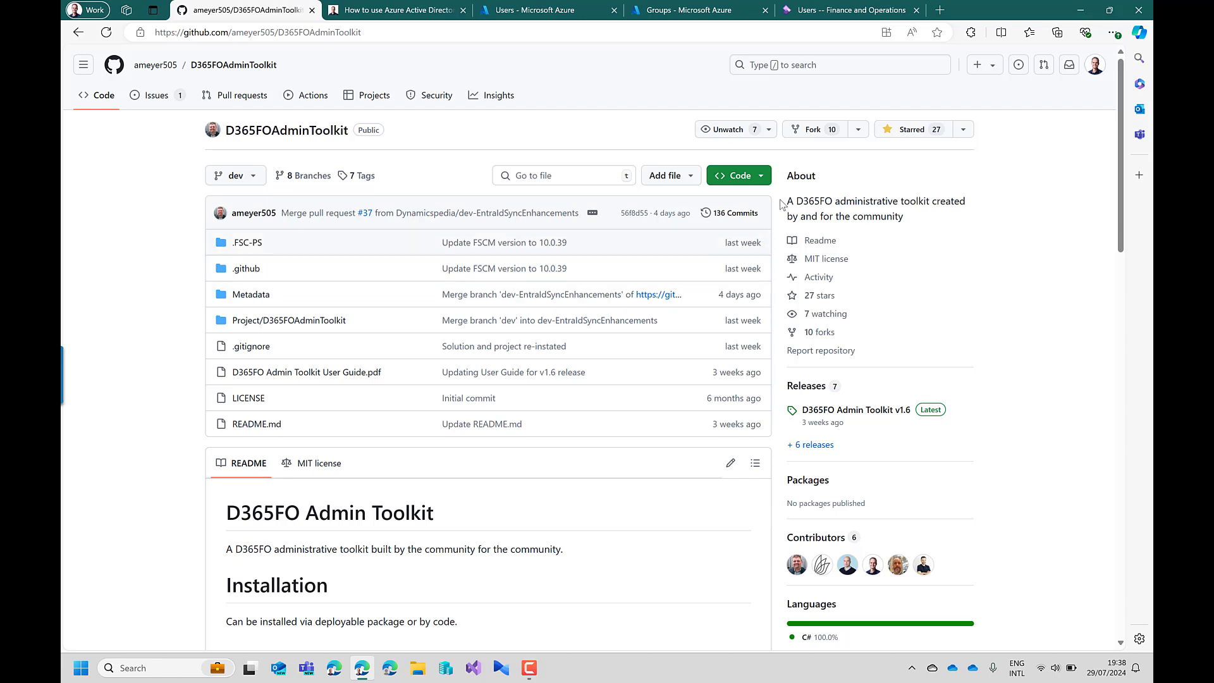
click(401, 10)
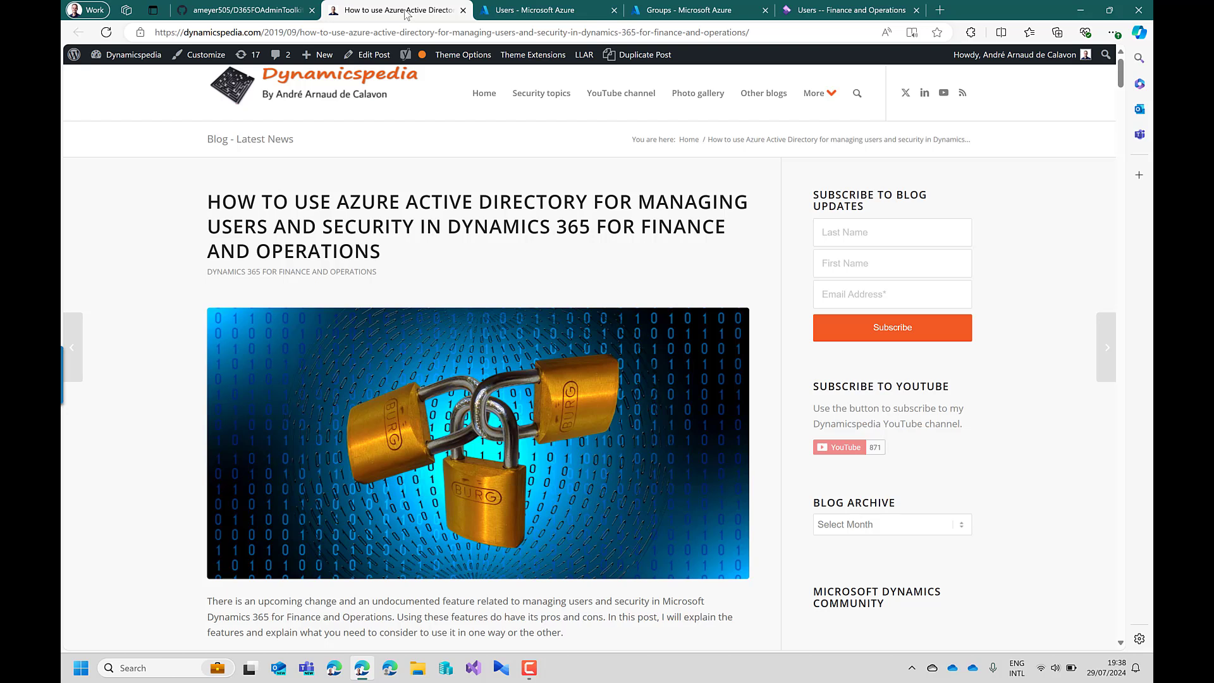
scroll(down, 3)
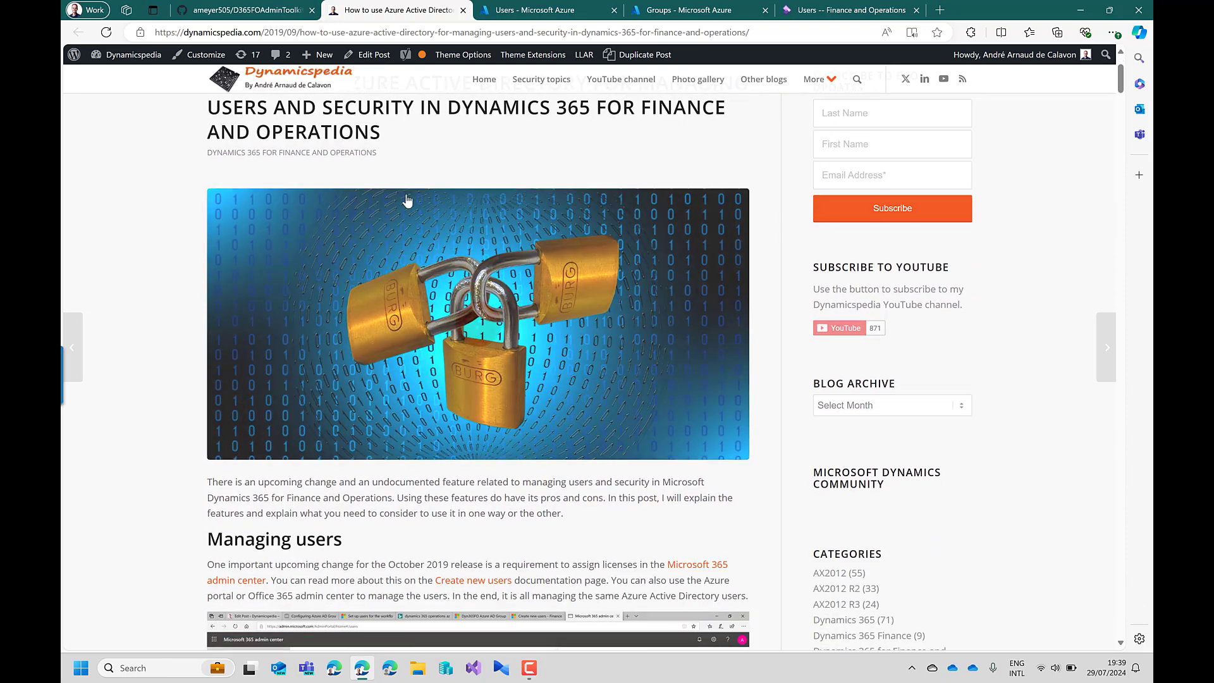
scroll(down, 3)
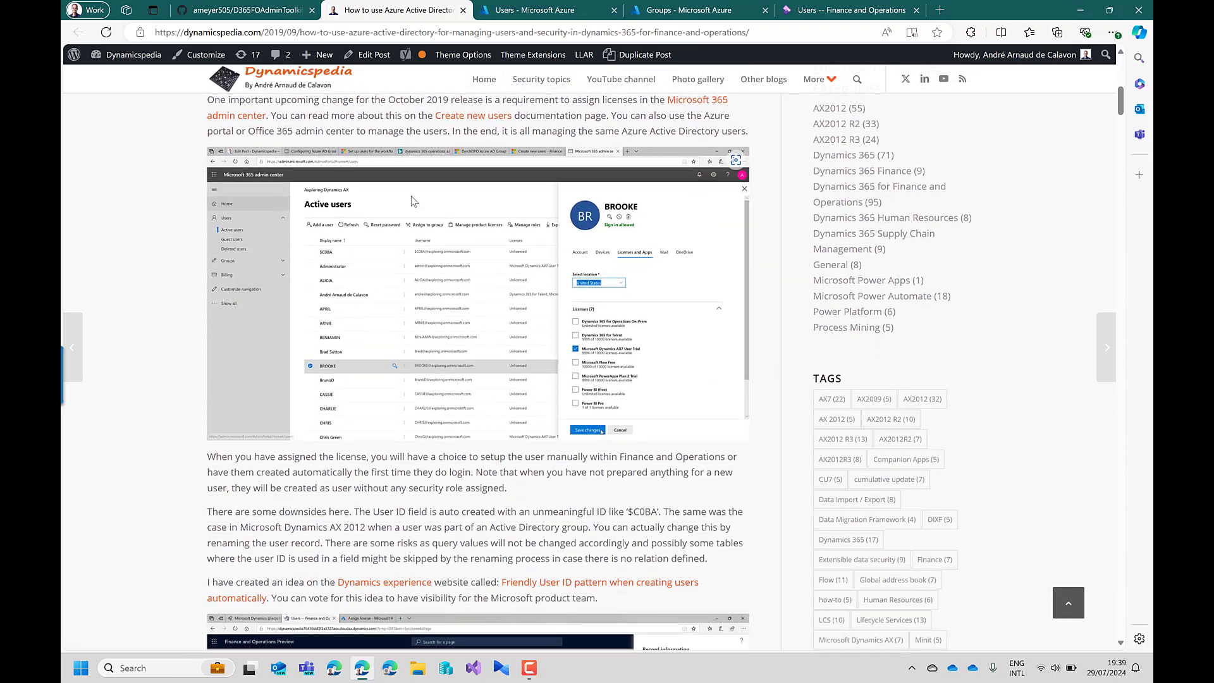
scroll(down, 3)
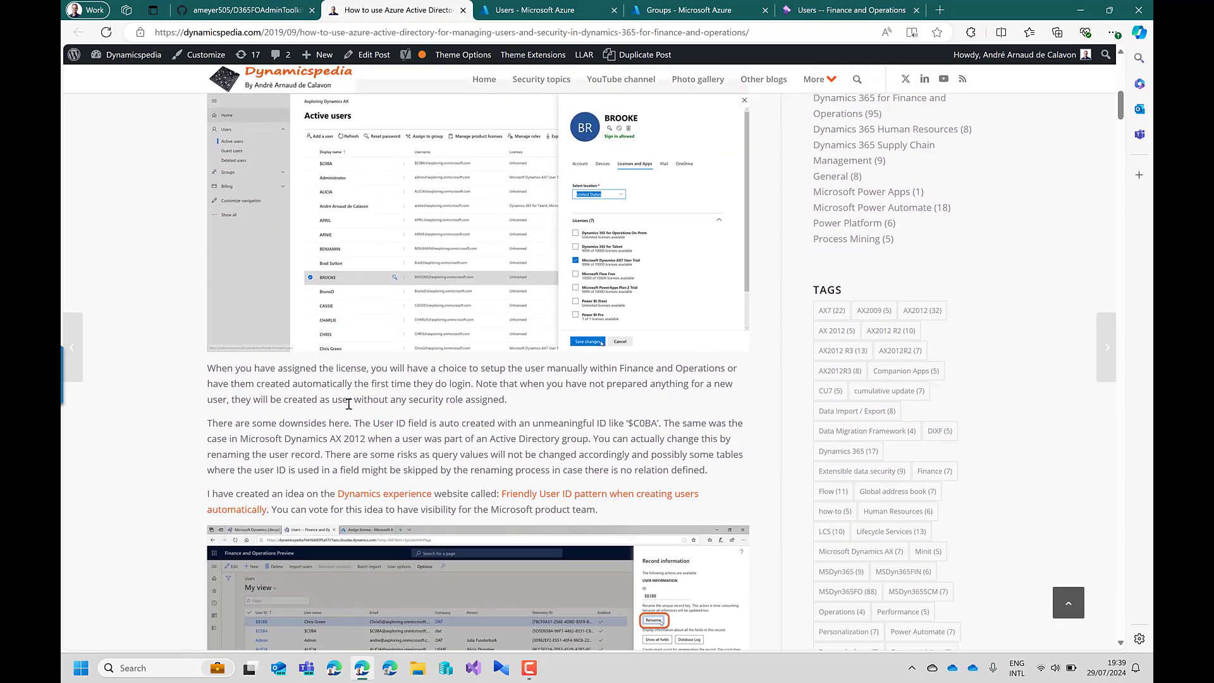
mouse_move(579, 422)
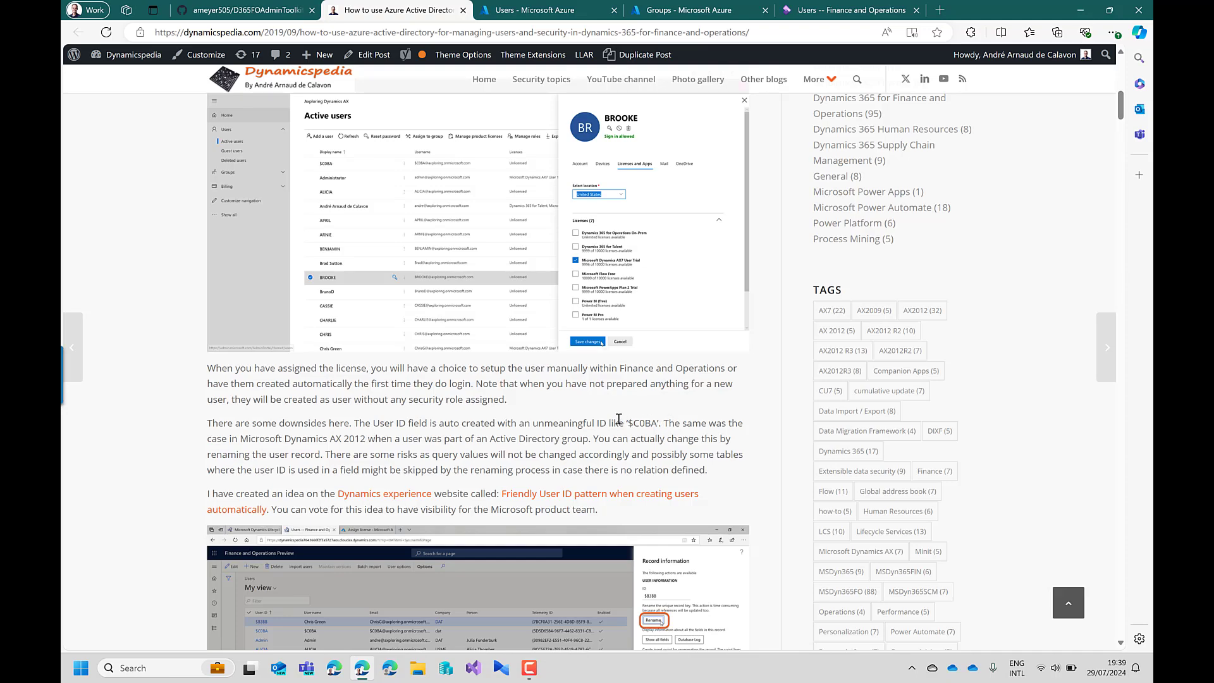
scroll(down, 3)
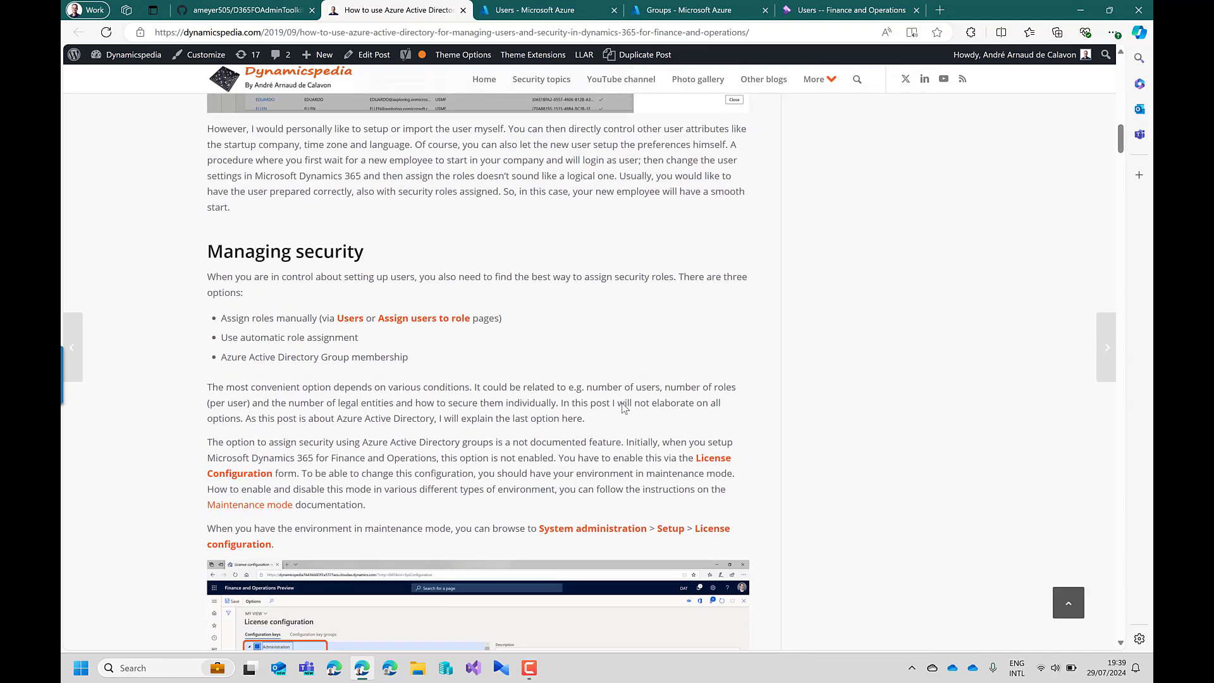
scroll(down, 3)
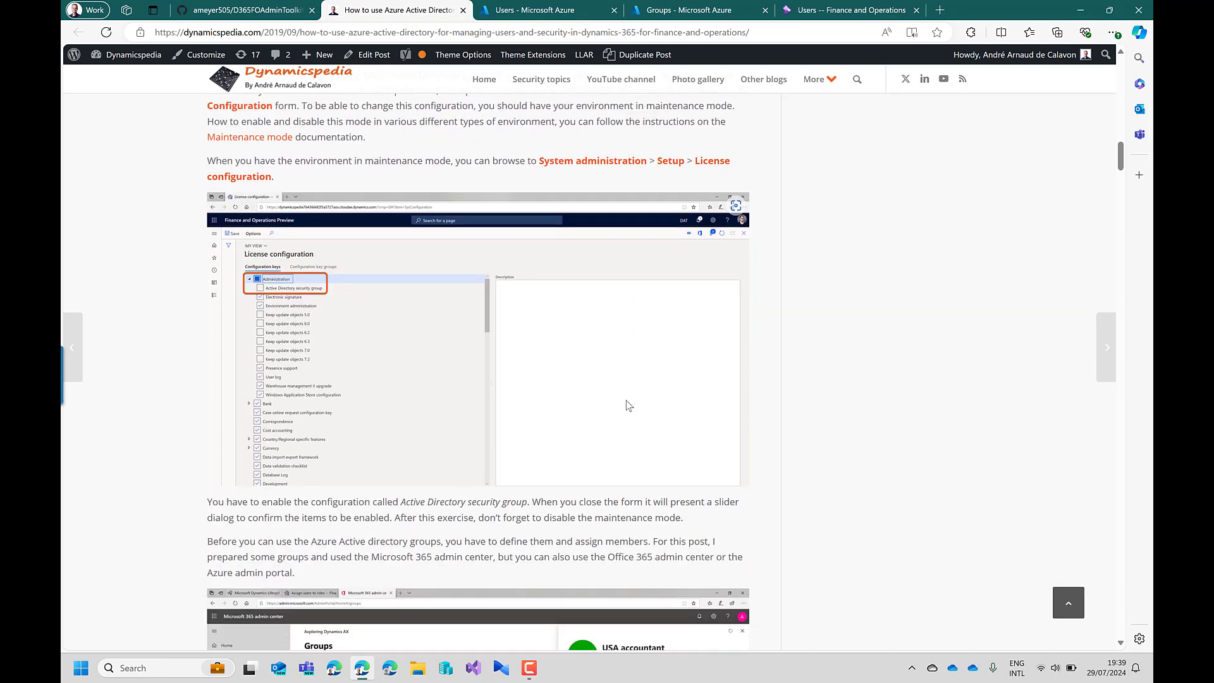
scroll(down, 3)
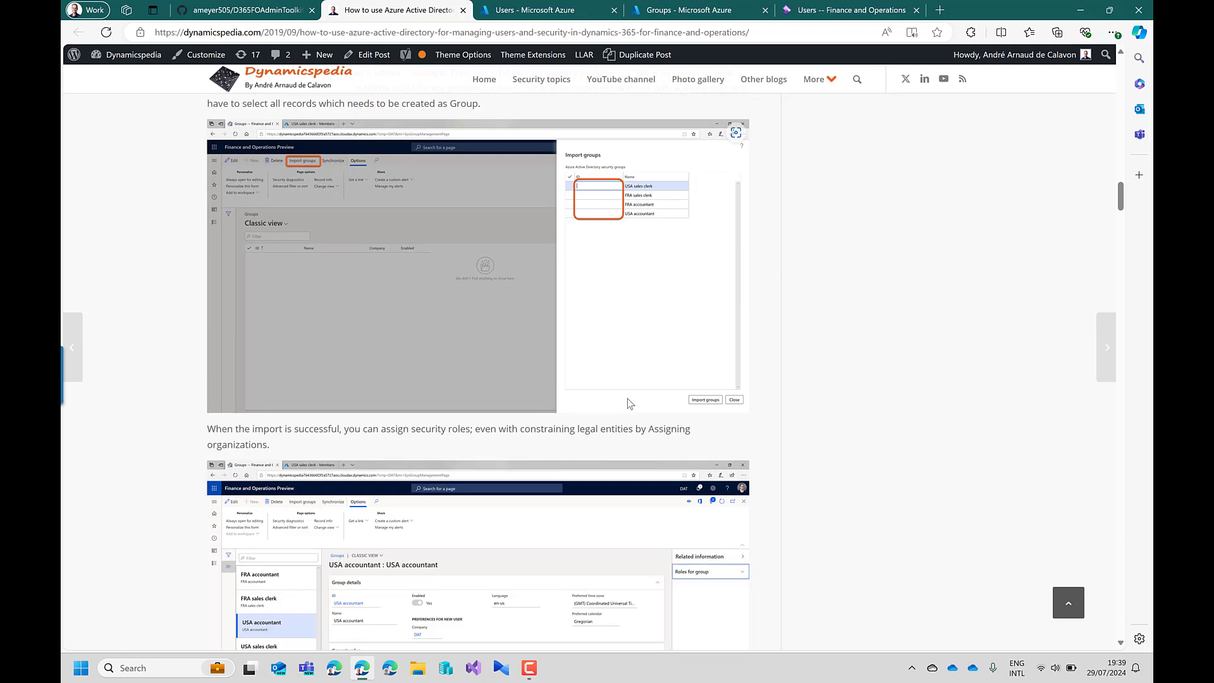
scroll(down, 3)
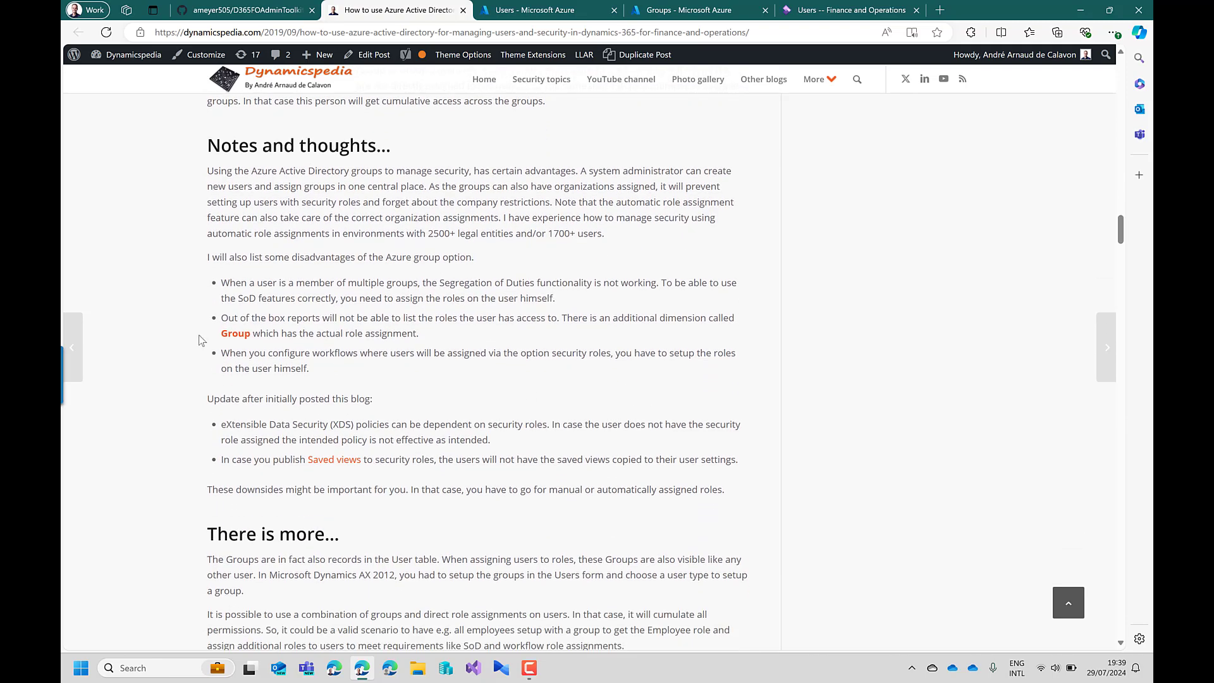
mouse_move(170, 268)
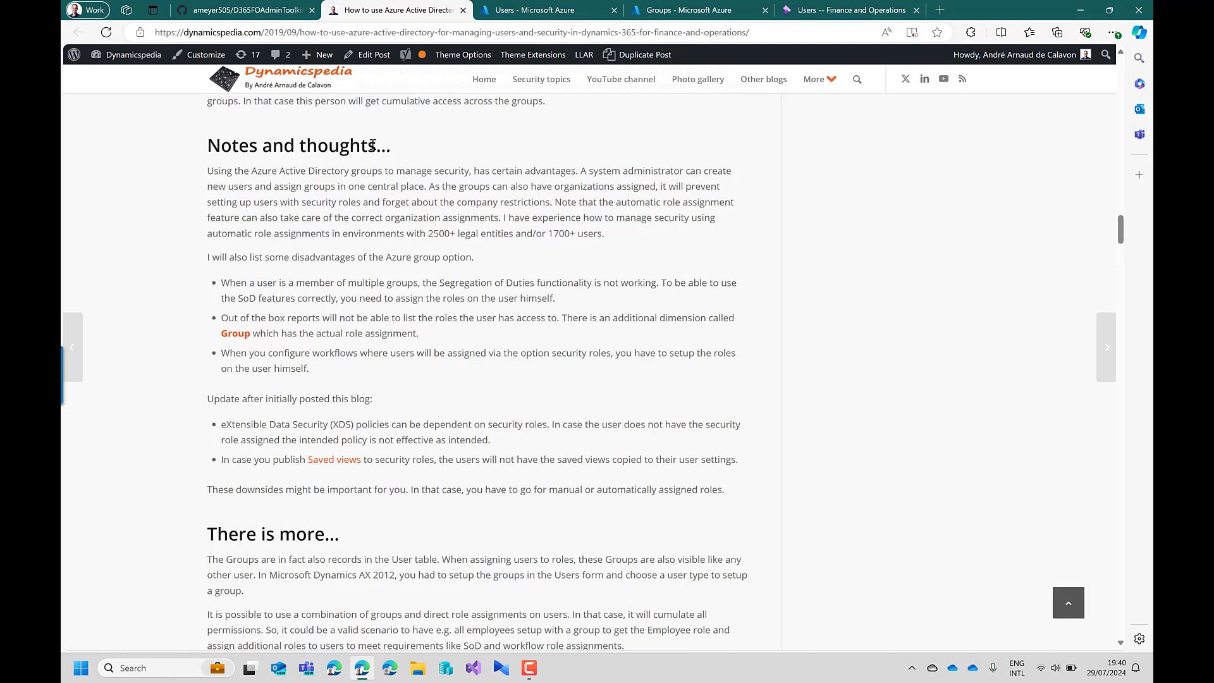
click(534, 10)
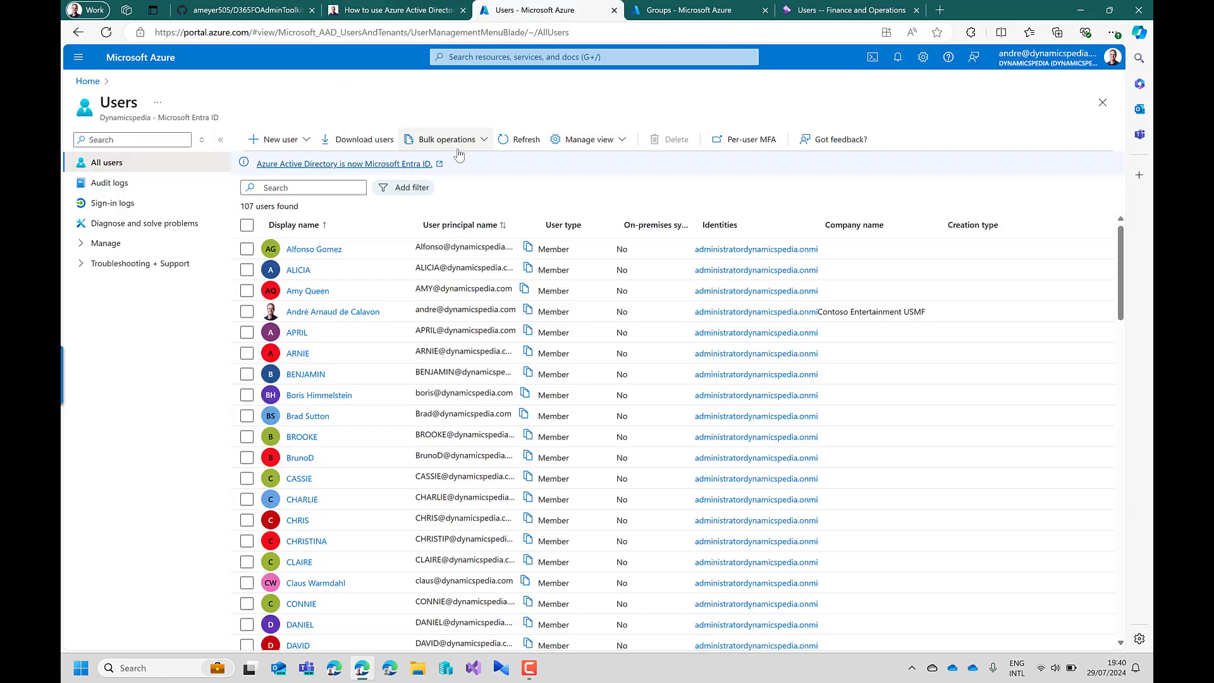
mouse_move(306, 253)
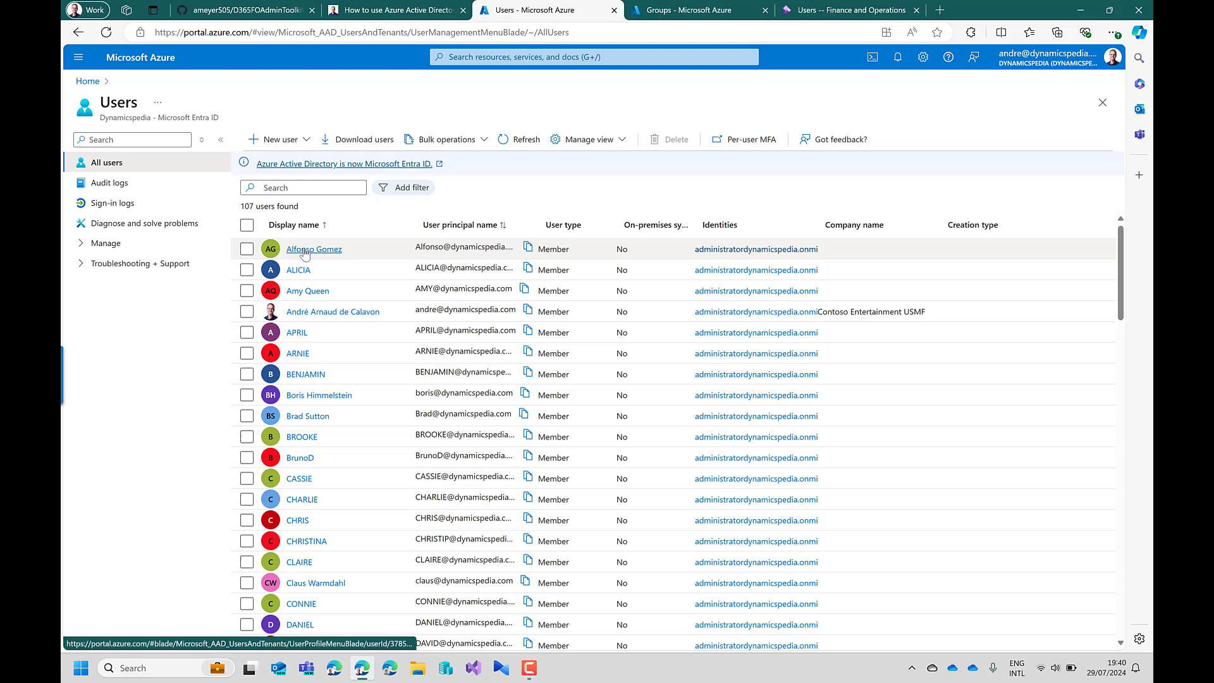
click(313, 249)
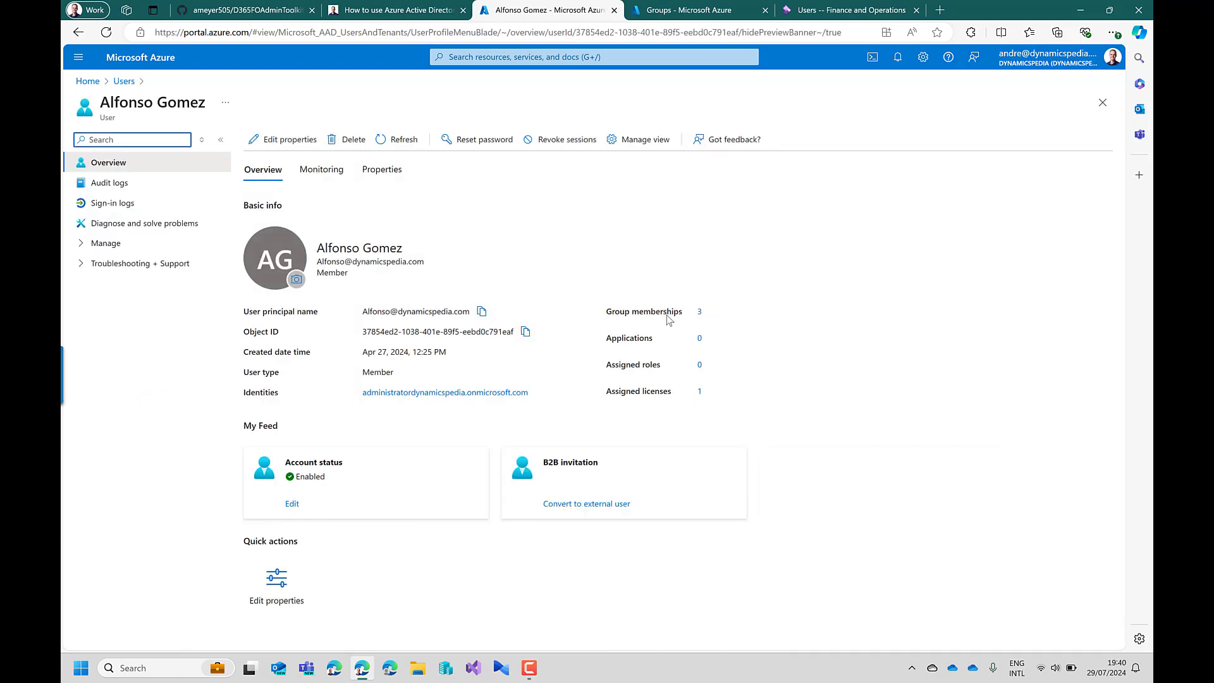
click(699, 311)
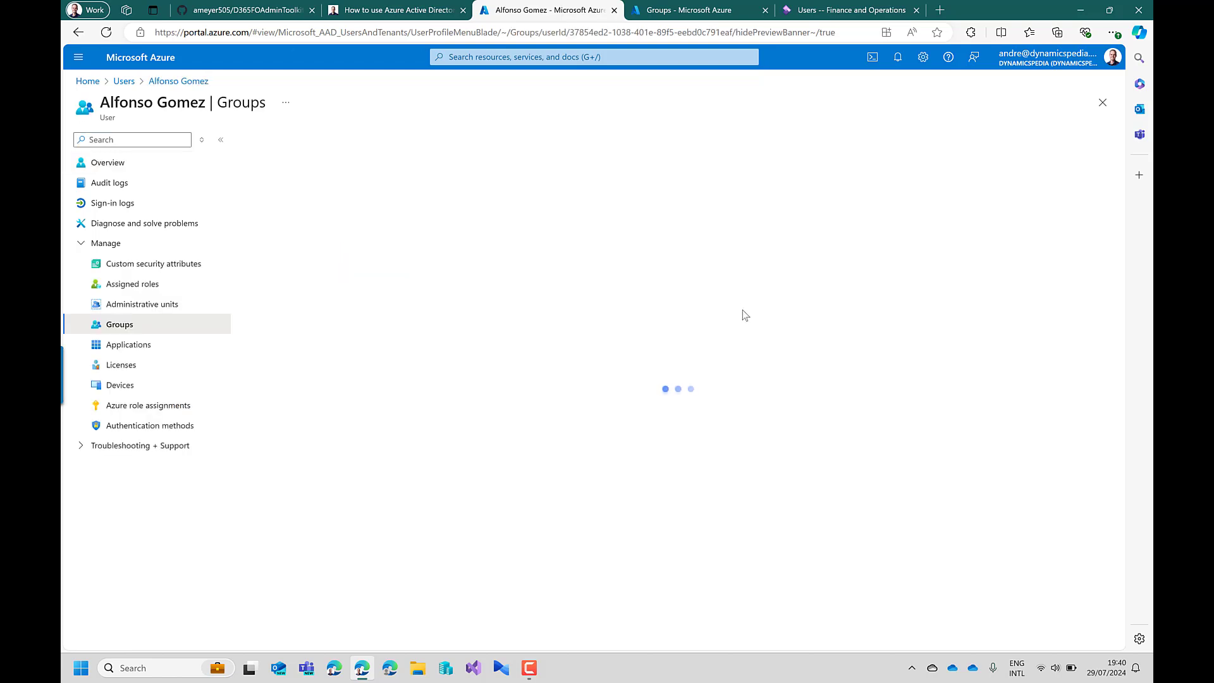
mouse_move(741, 311)
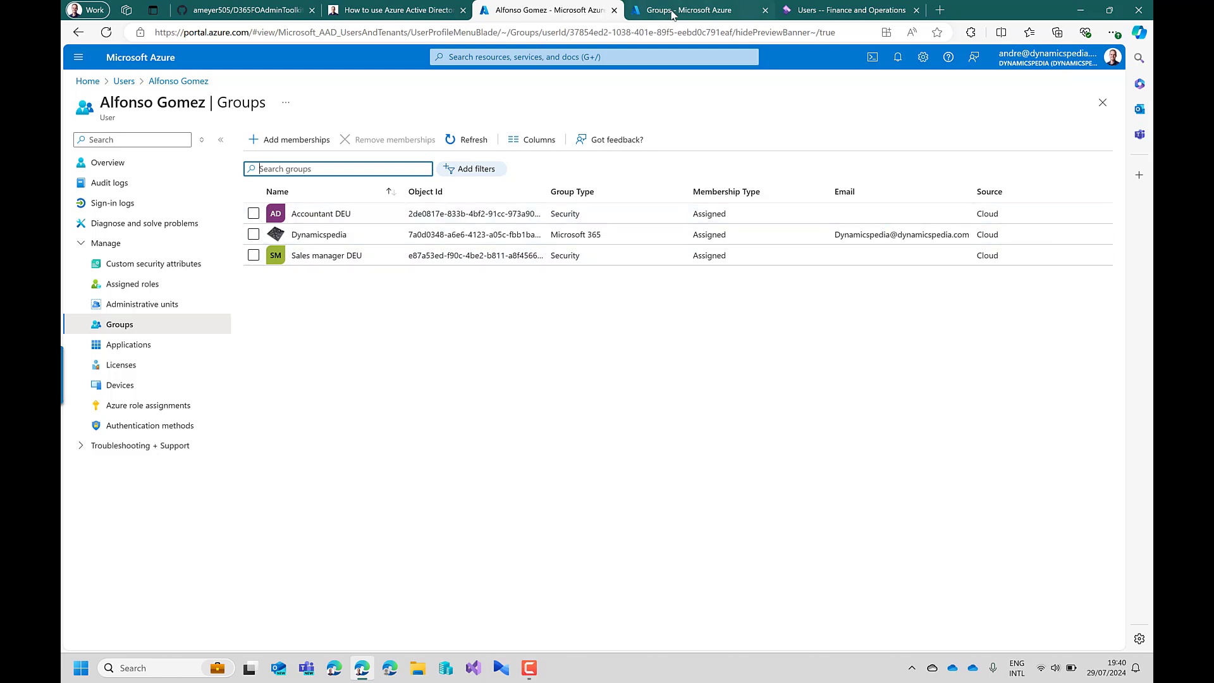
- Switch to the Azure portal's All groups list of eight groups
click(694, 10)
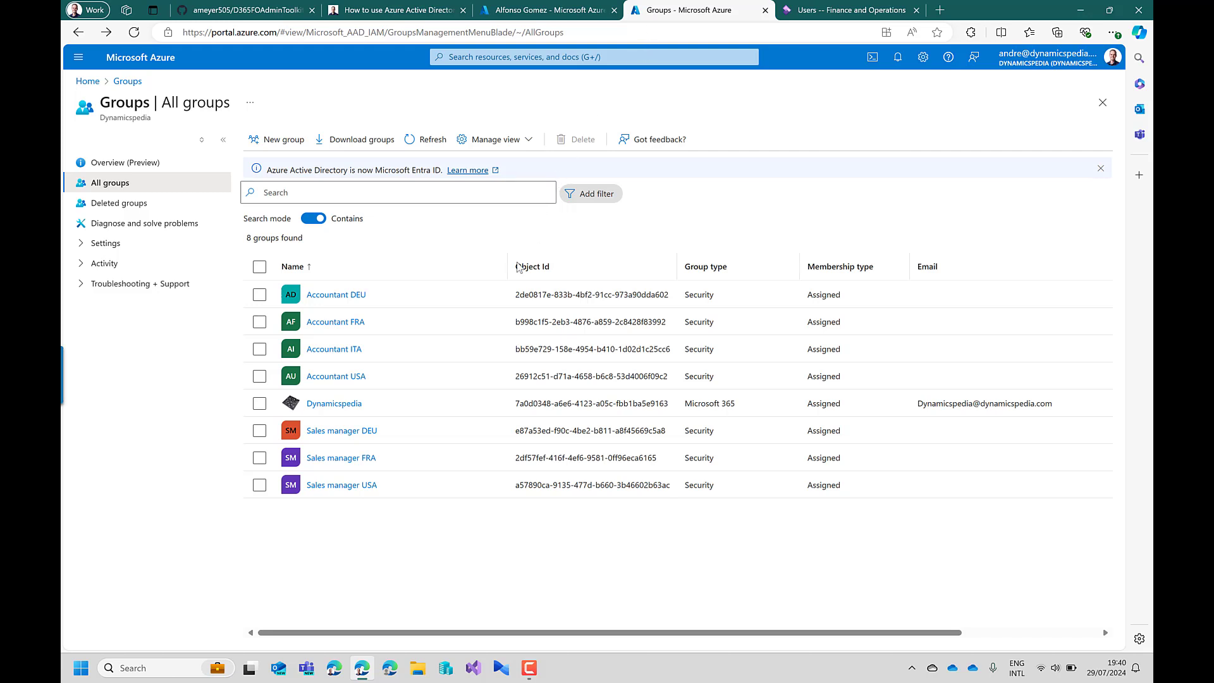
mouse_move(466, 305)
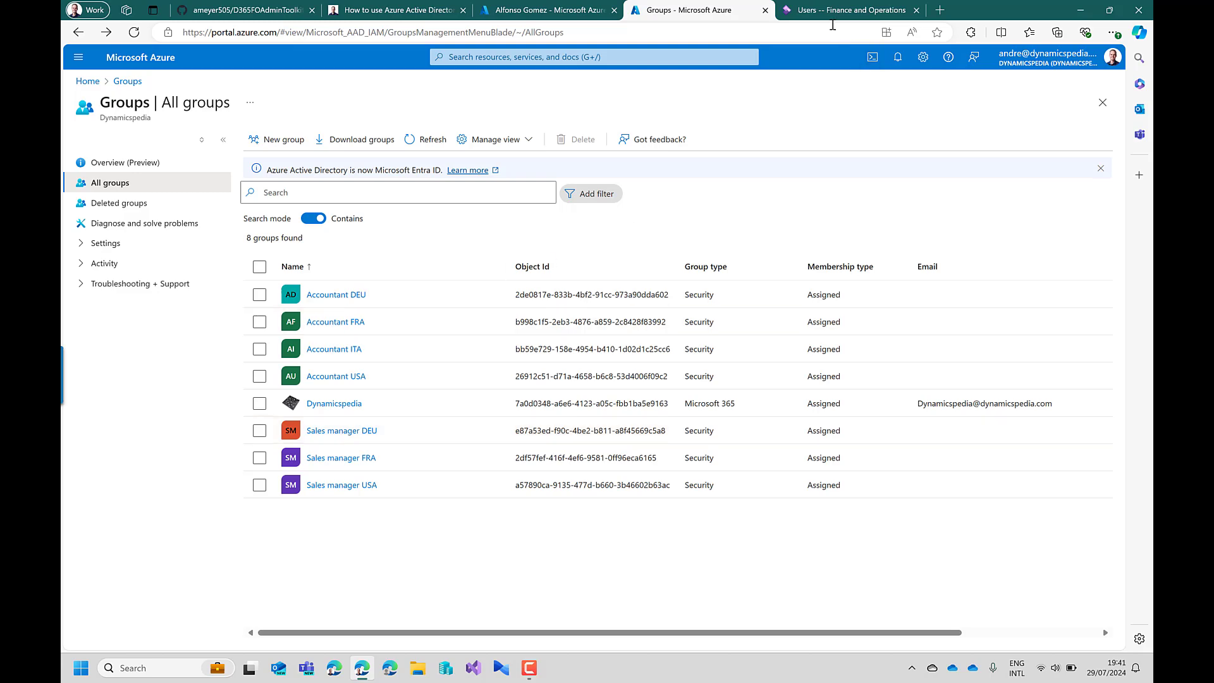
- Switch to the Finance and Operations Users page showing $A3E2's Entra ID groups
click(847, 11)
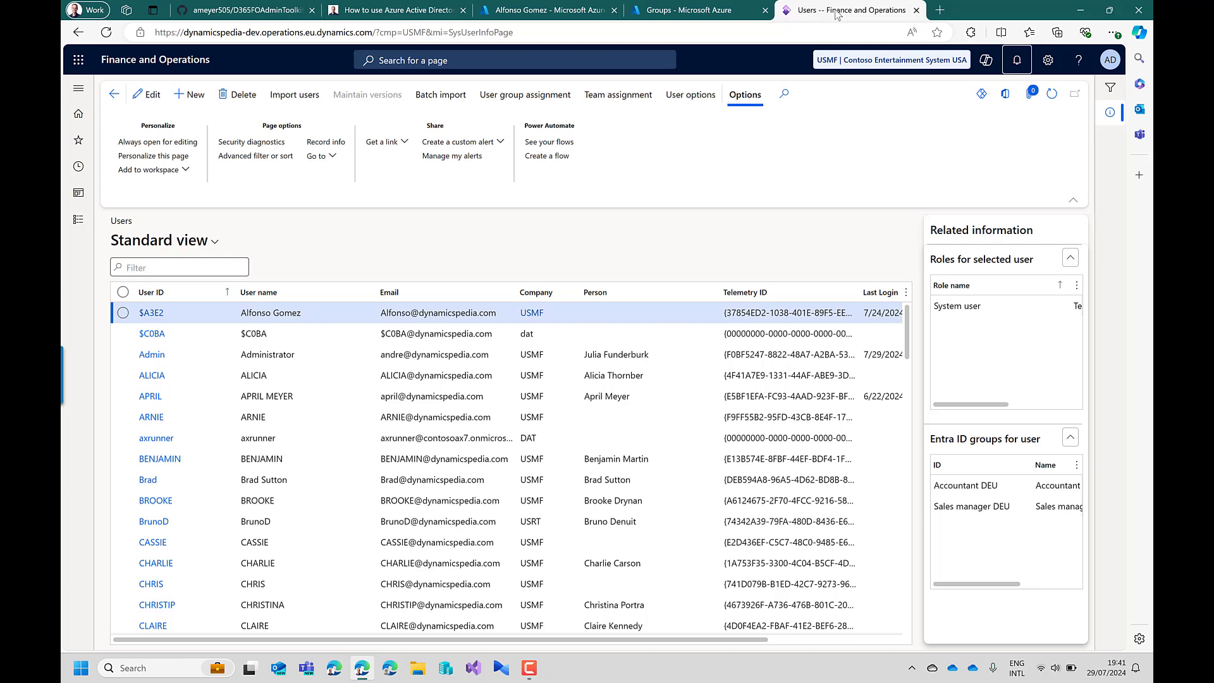
mouse_move(863, 268)
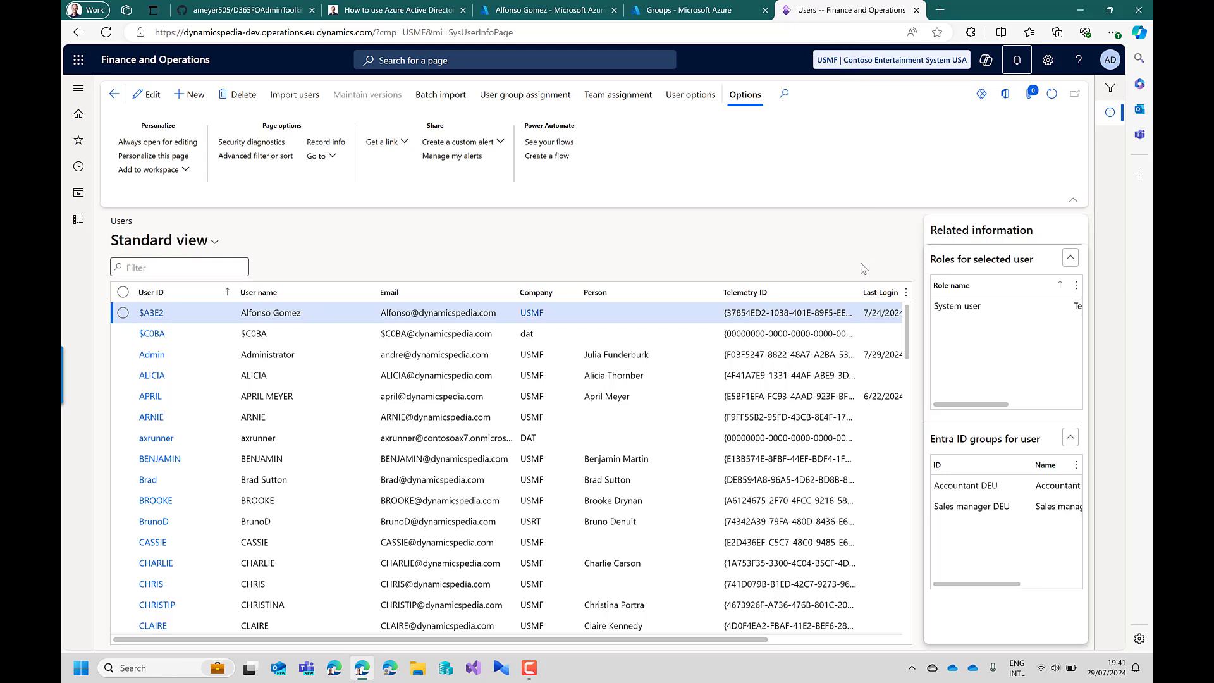
mouse_move(1021, 447)
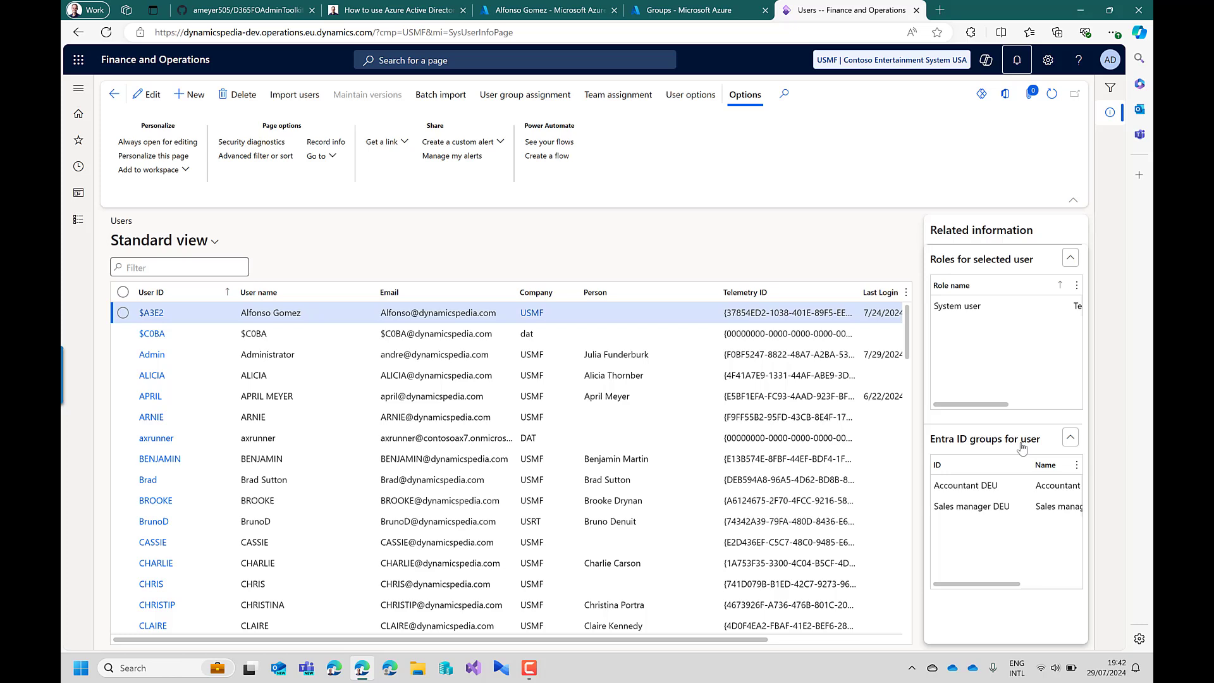
mouse_move(881, 376)
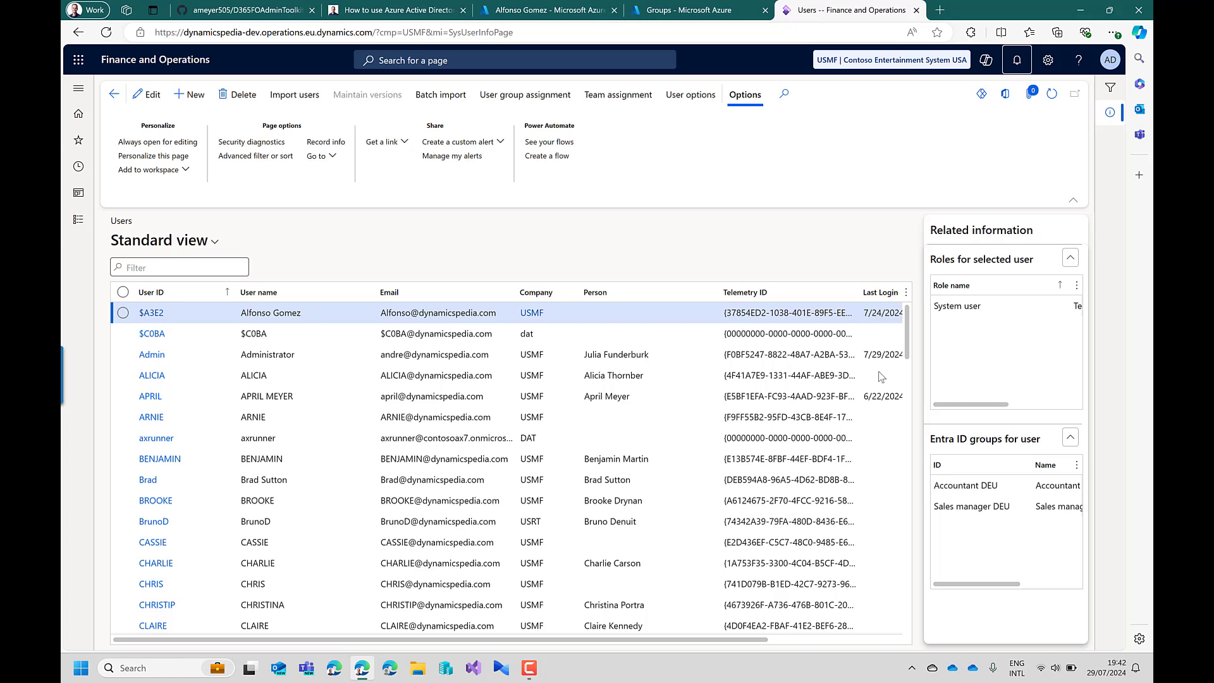
- Navigate to System administration > Users > Groups listing the six Accountant and Sales manager groups
click(78, 86)
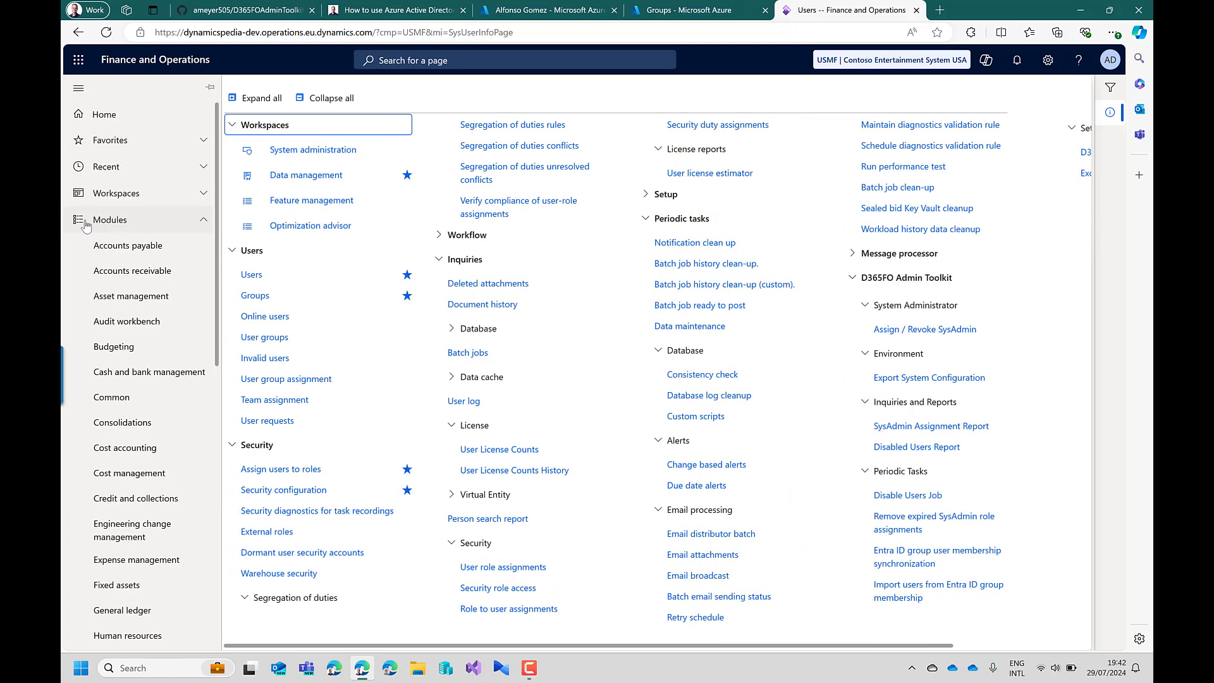
click(255, 295)
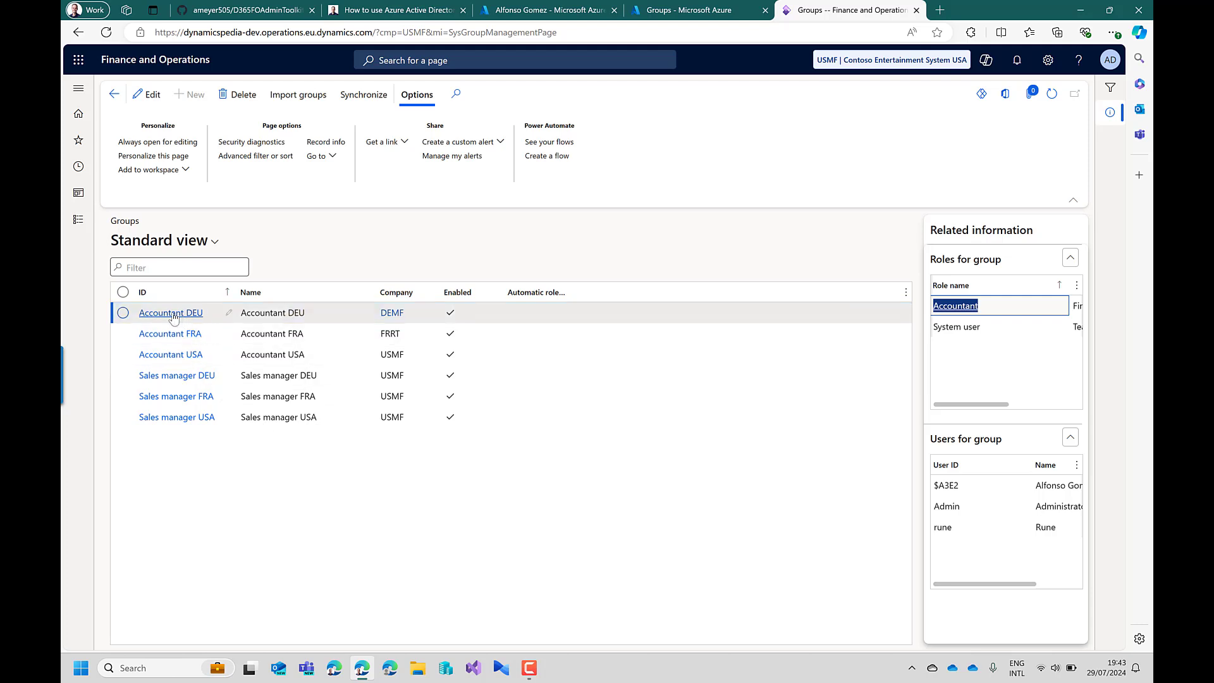
- Review the Accountant DEU group's assigned Accountant role and return to the groups list
click(169, 313)
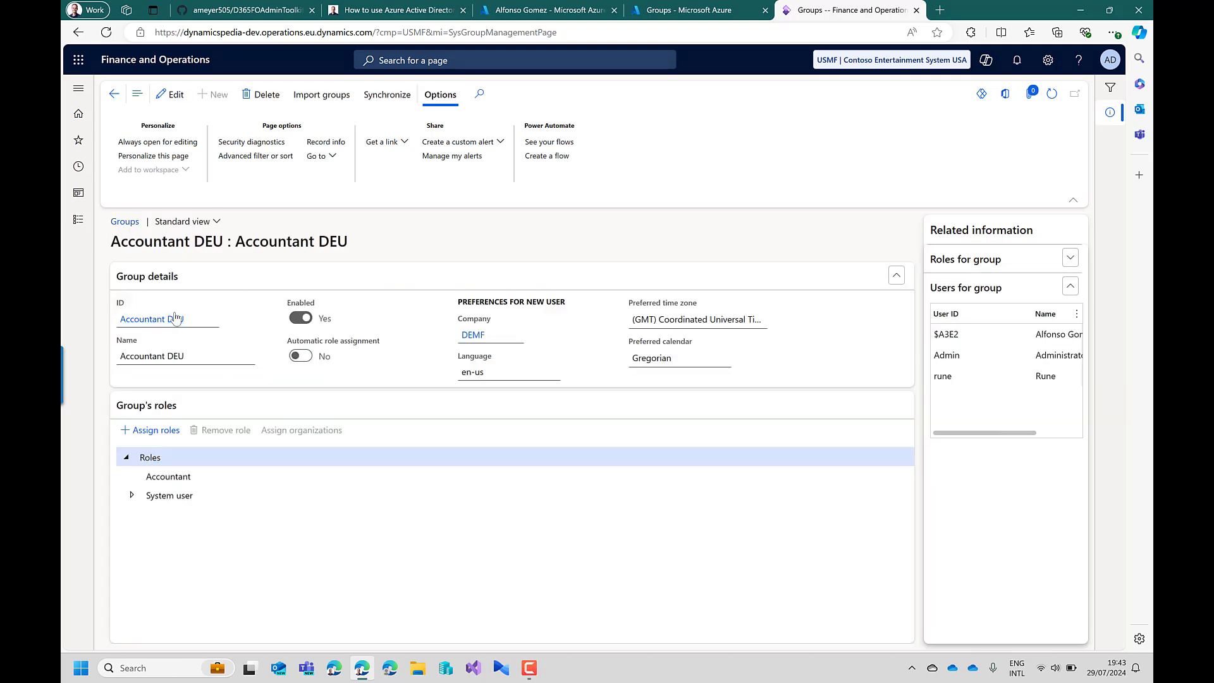
mouse_move(162, 319)
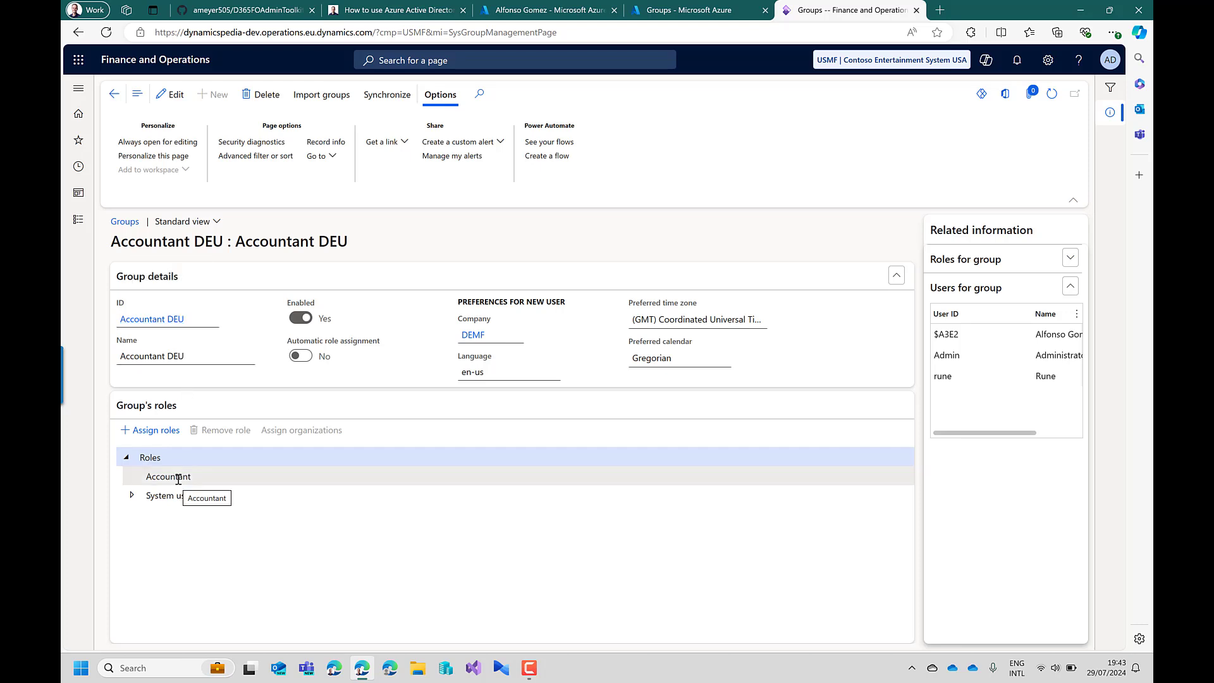
click(167, 476)
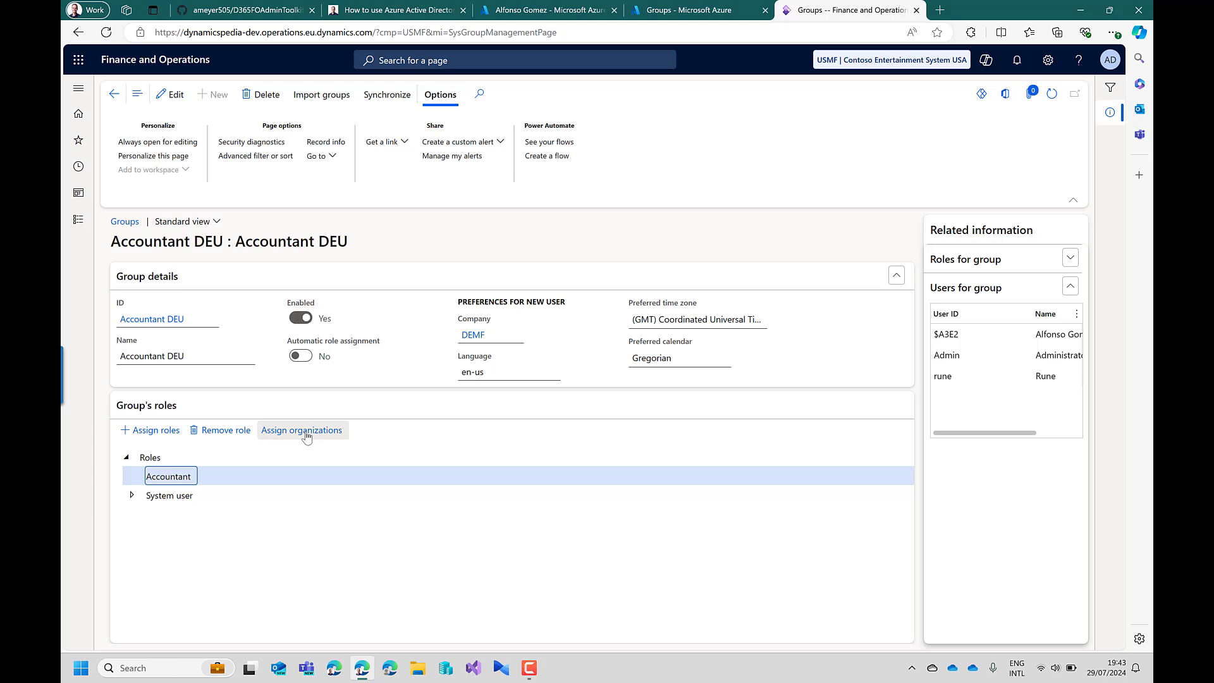
mouse_move(290, 405)
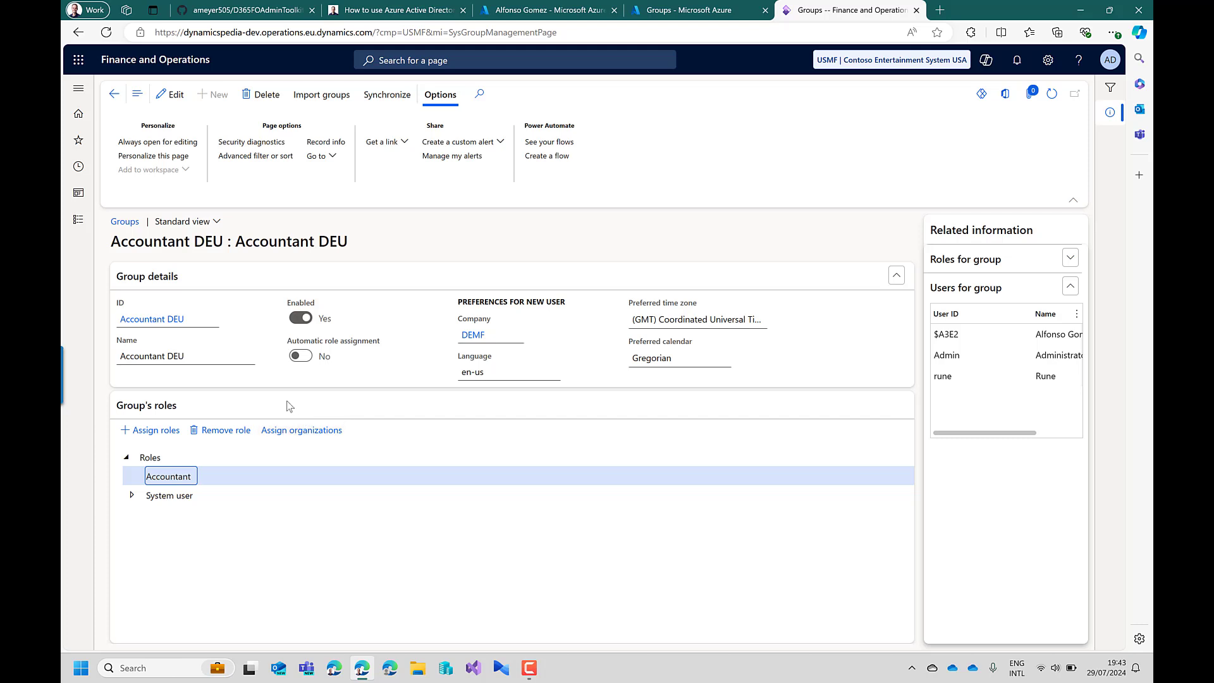
click(114, 94)
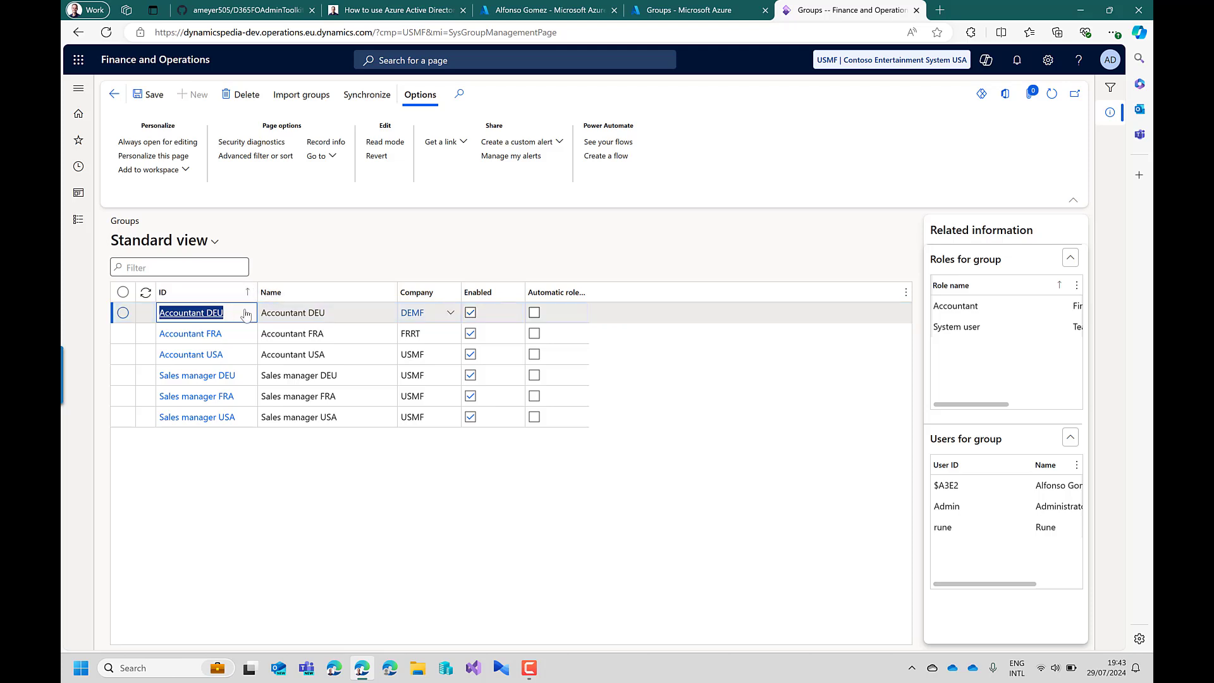
- Tick Automatic role assignment on the Accountant and Sales manager group rows
click(533, 312)
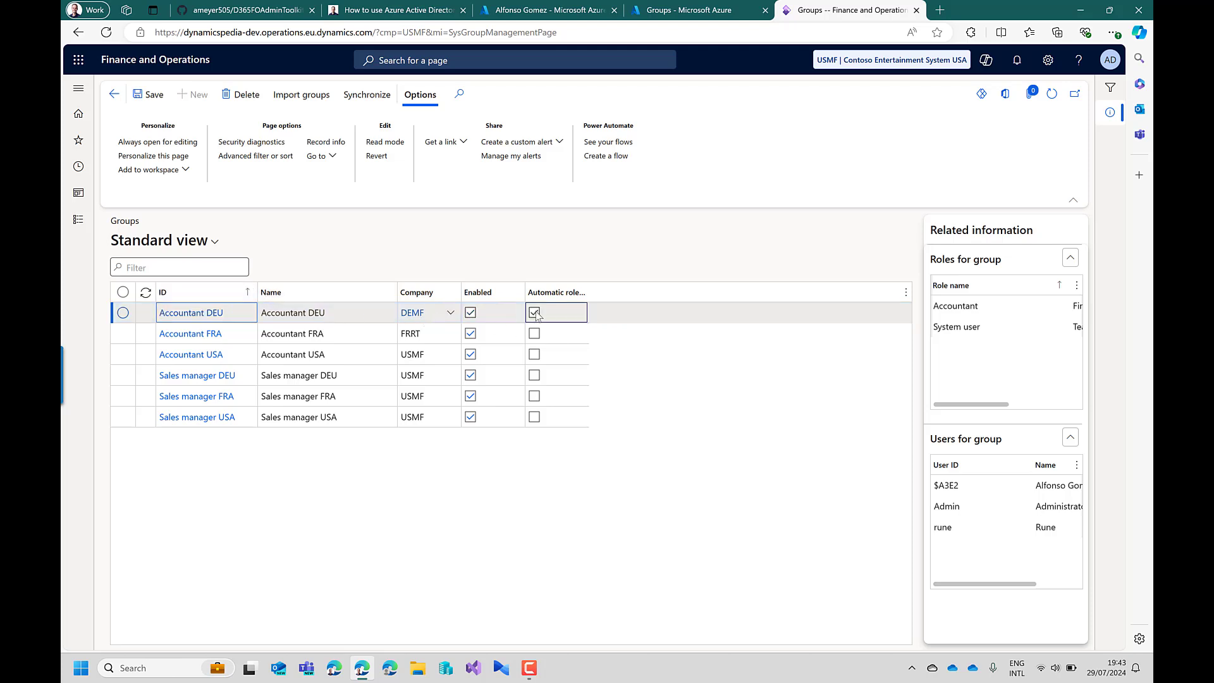
click(533, 334)
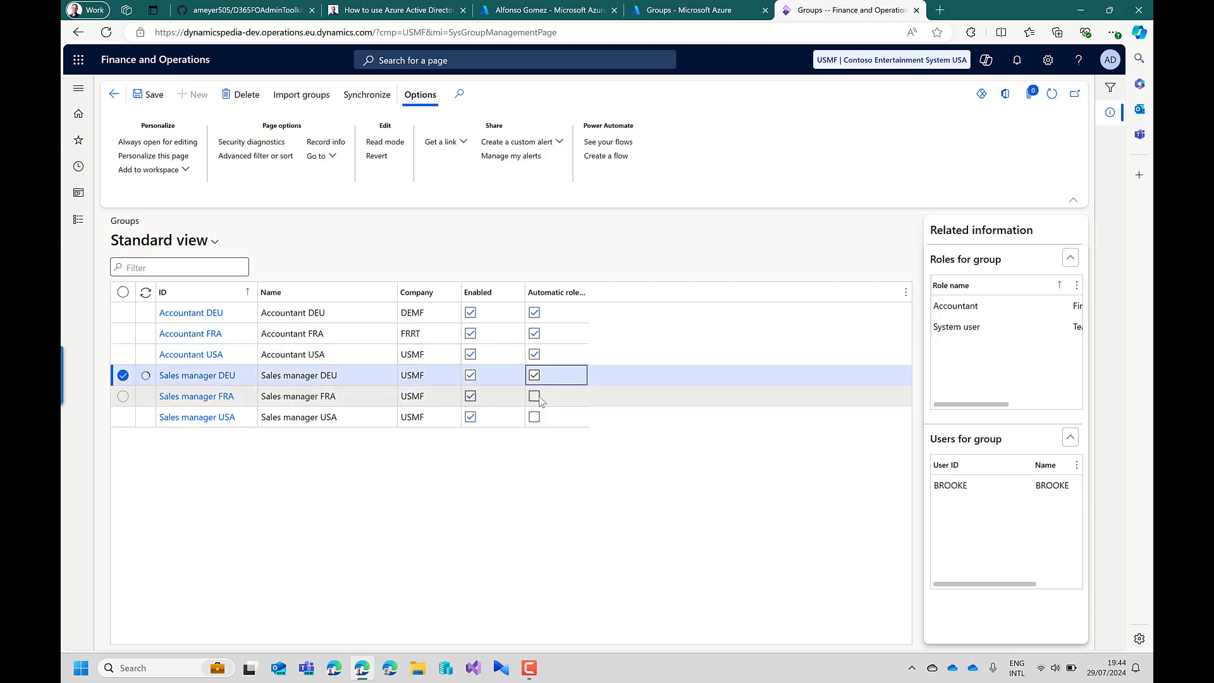
click(196, 417)
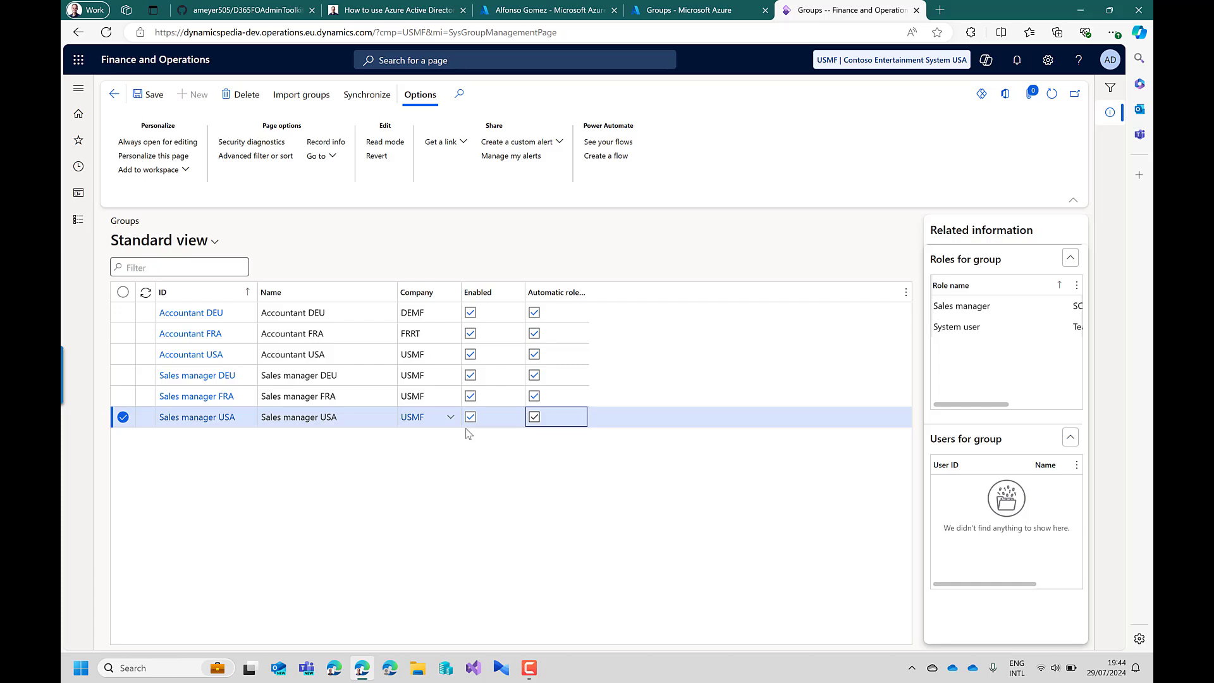
mouse_move(78, 221)
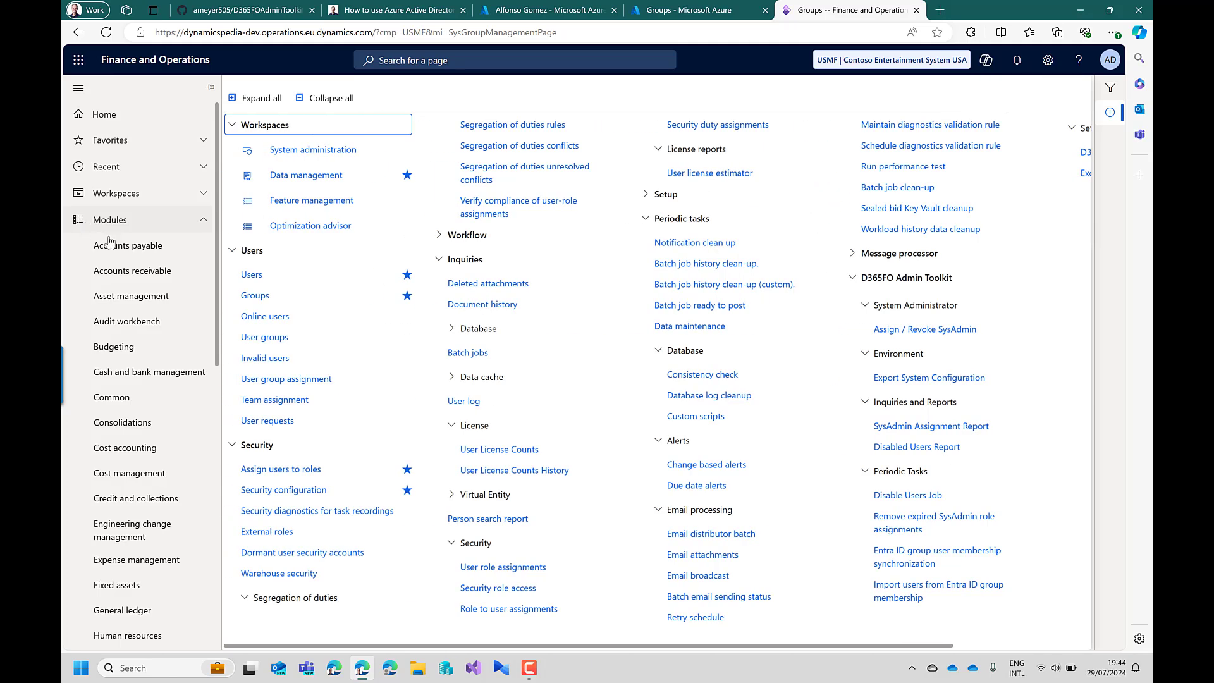
- On Assign users to roles, view the group query behind the Accountant DEU membership rule
click(256, 296)
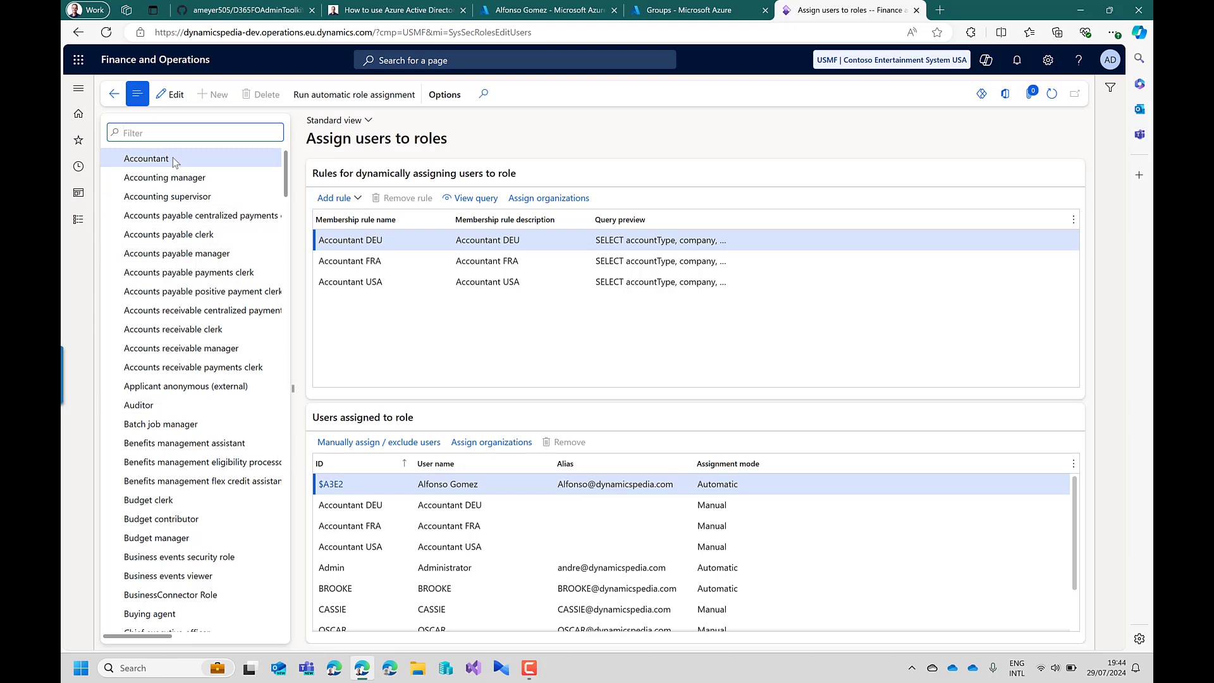
mouse_move(239, 217)
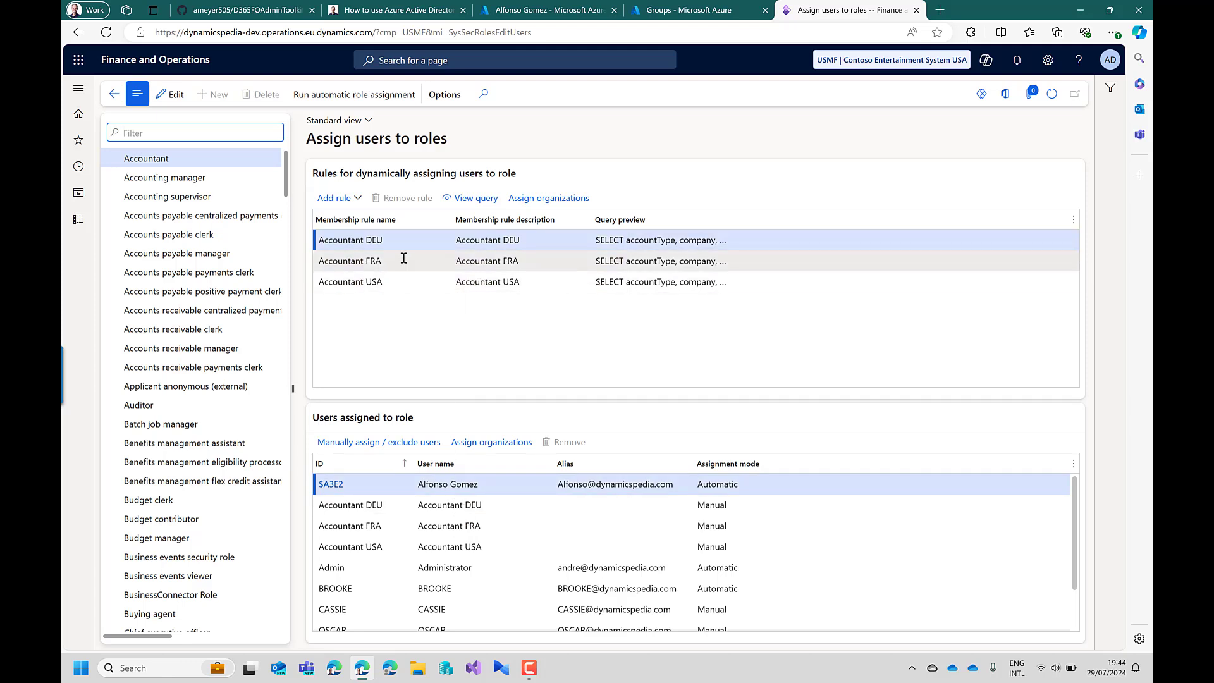
click(372, 240)
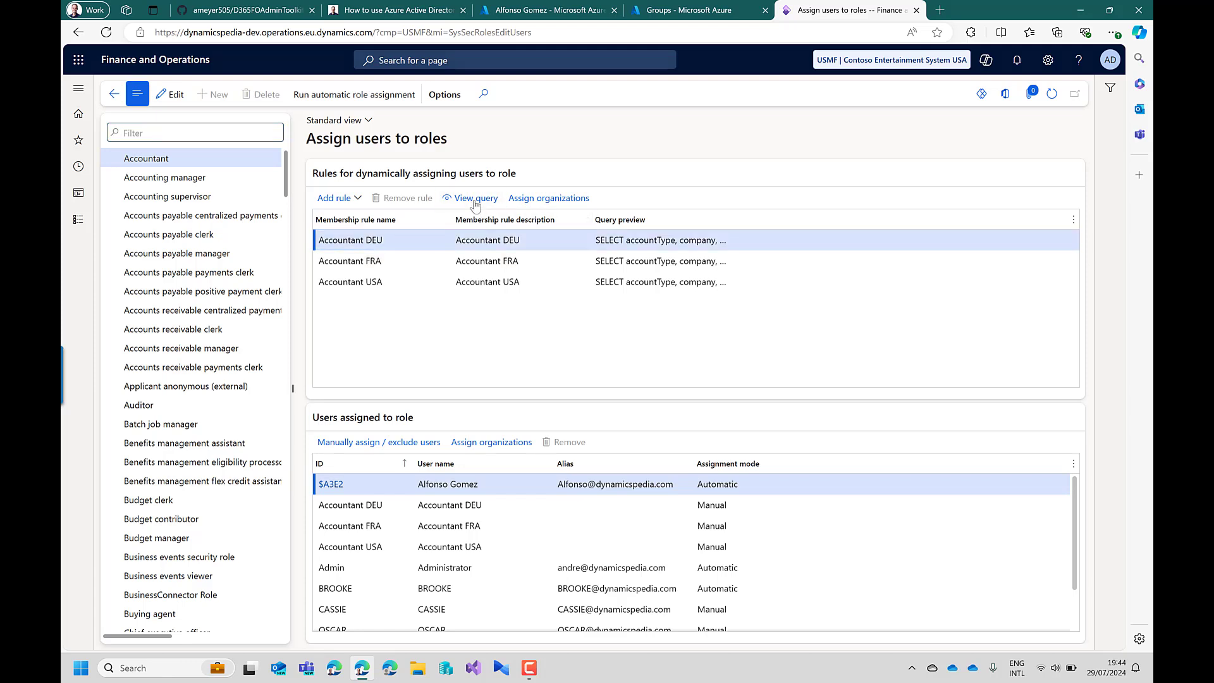
click(476, 197)
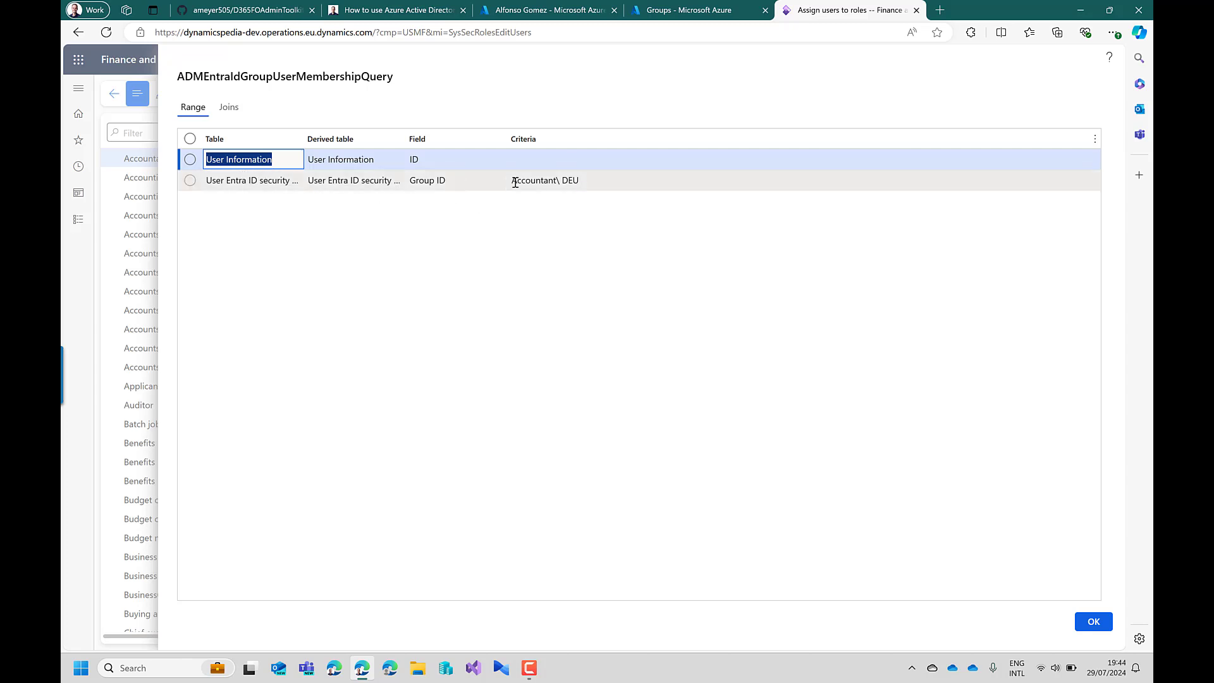
mouse_move(536, 180)
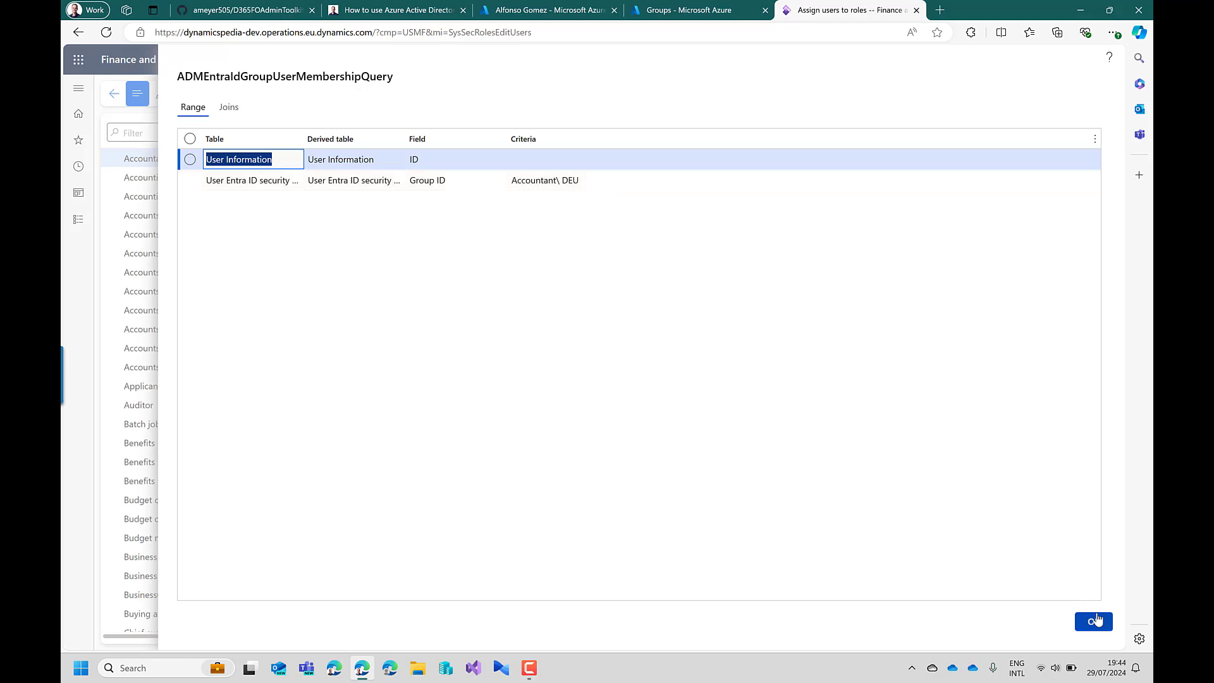
click(1092, 621)
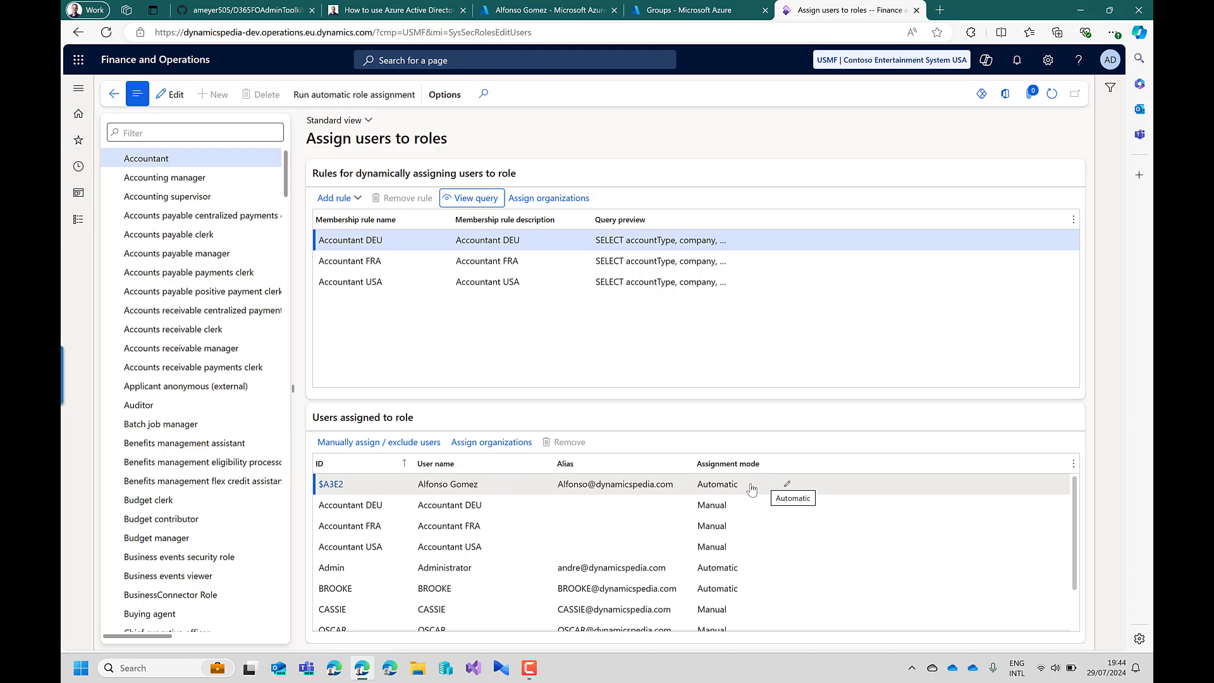
mouse_move(745, 496)
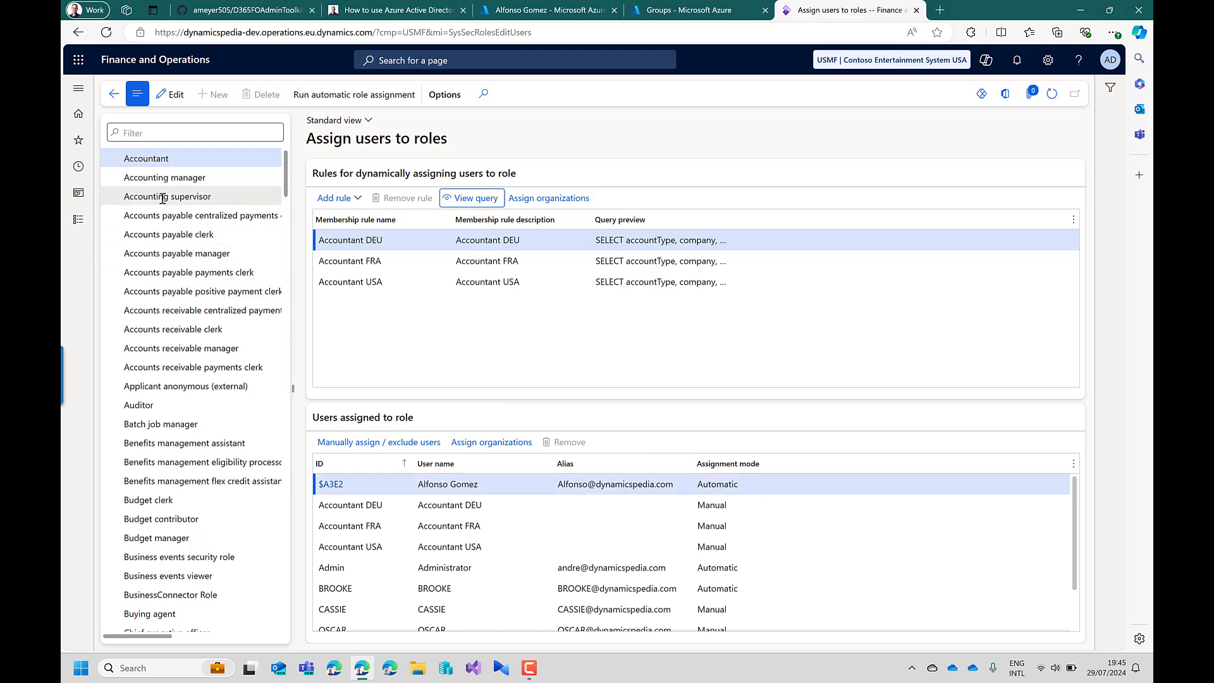
- Manually assign the Accountant DEU group to the Accounting supervisor role
click(167, 196)
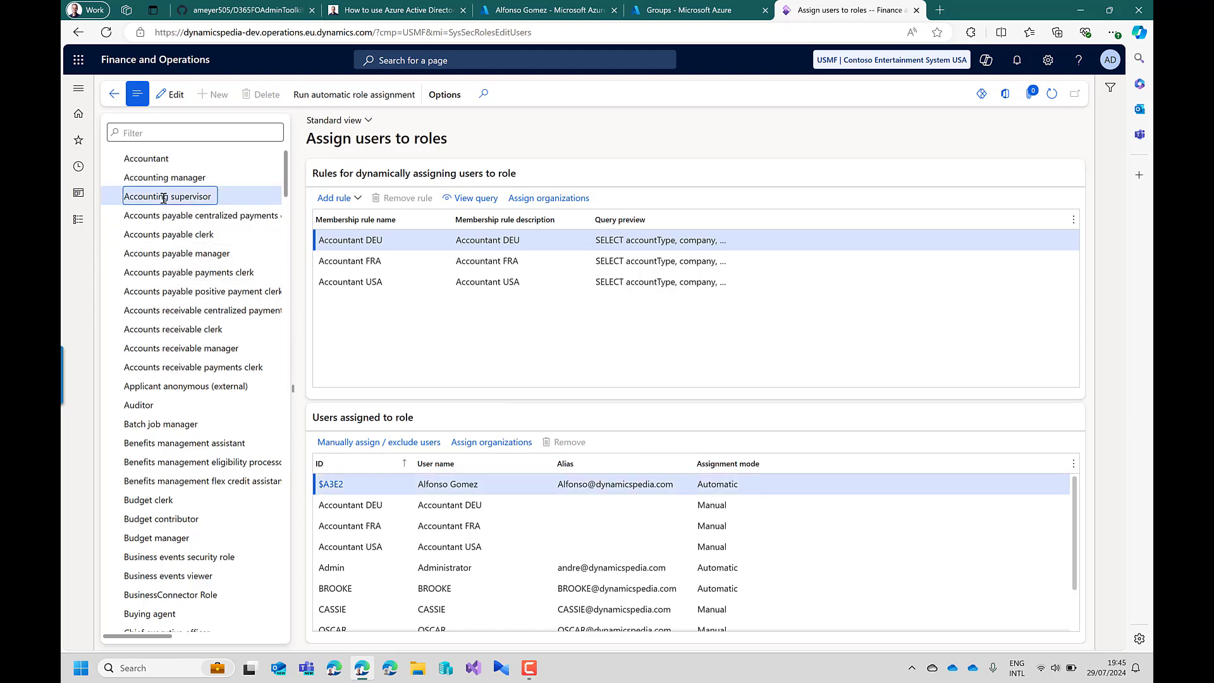
click(167, 196)
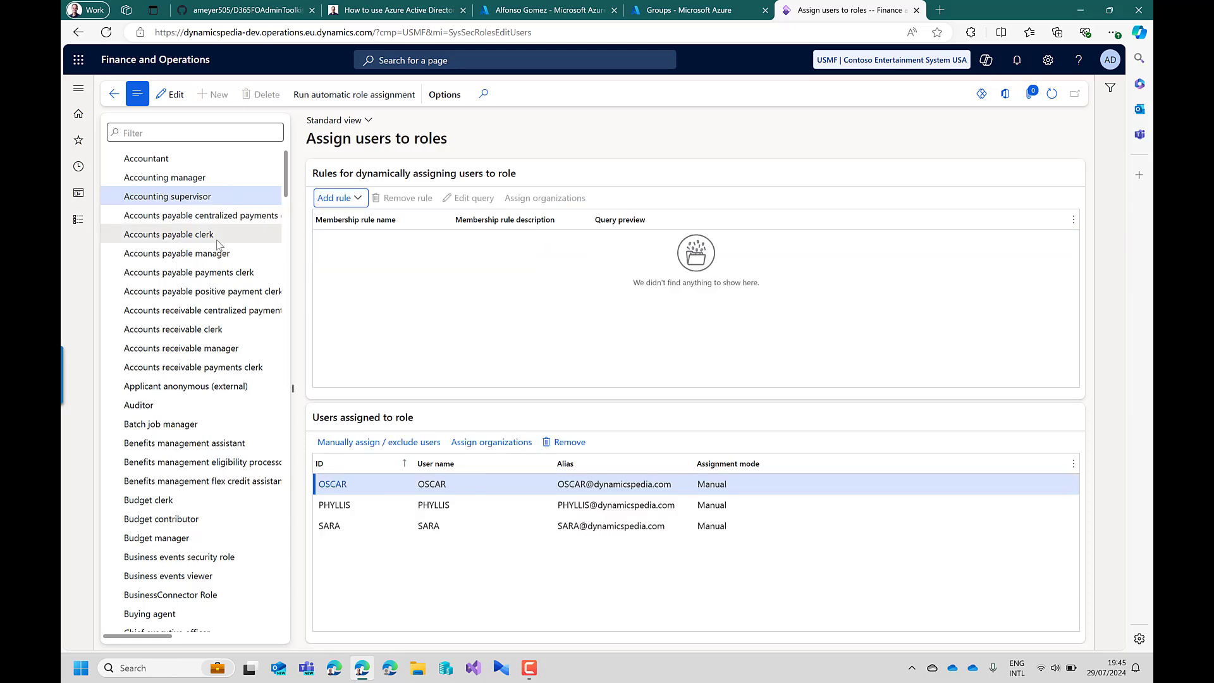
click(378, 443)
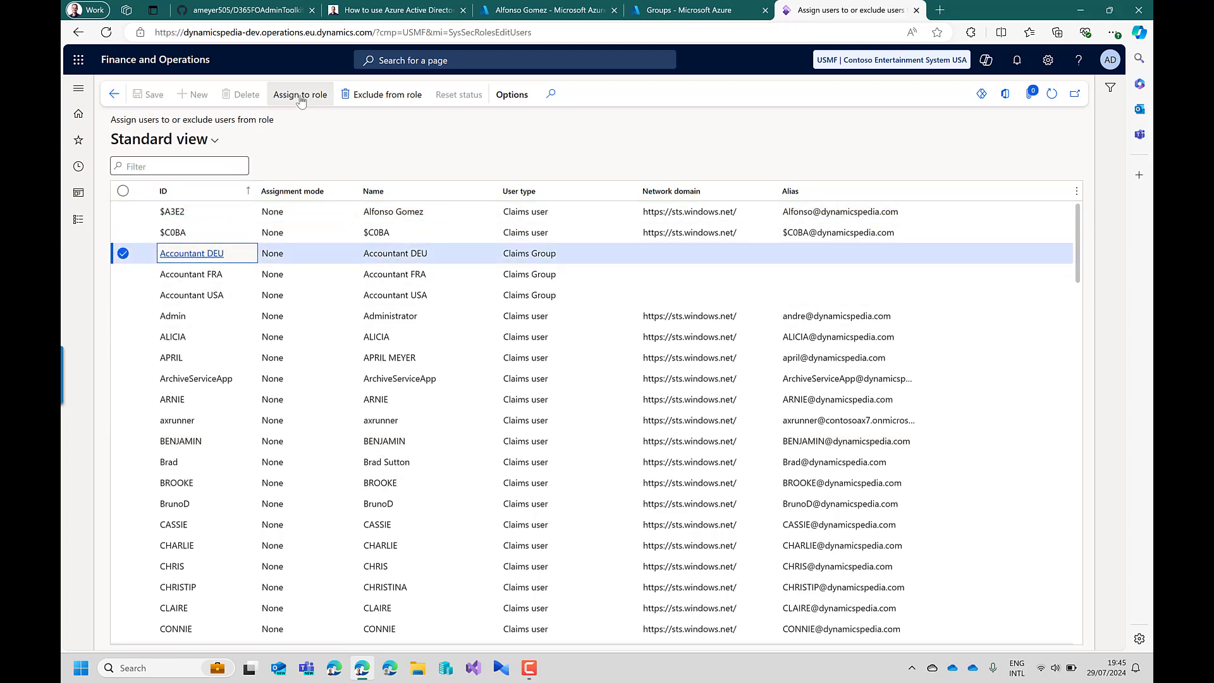
click(299, 94)
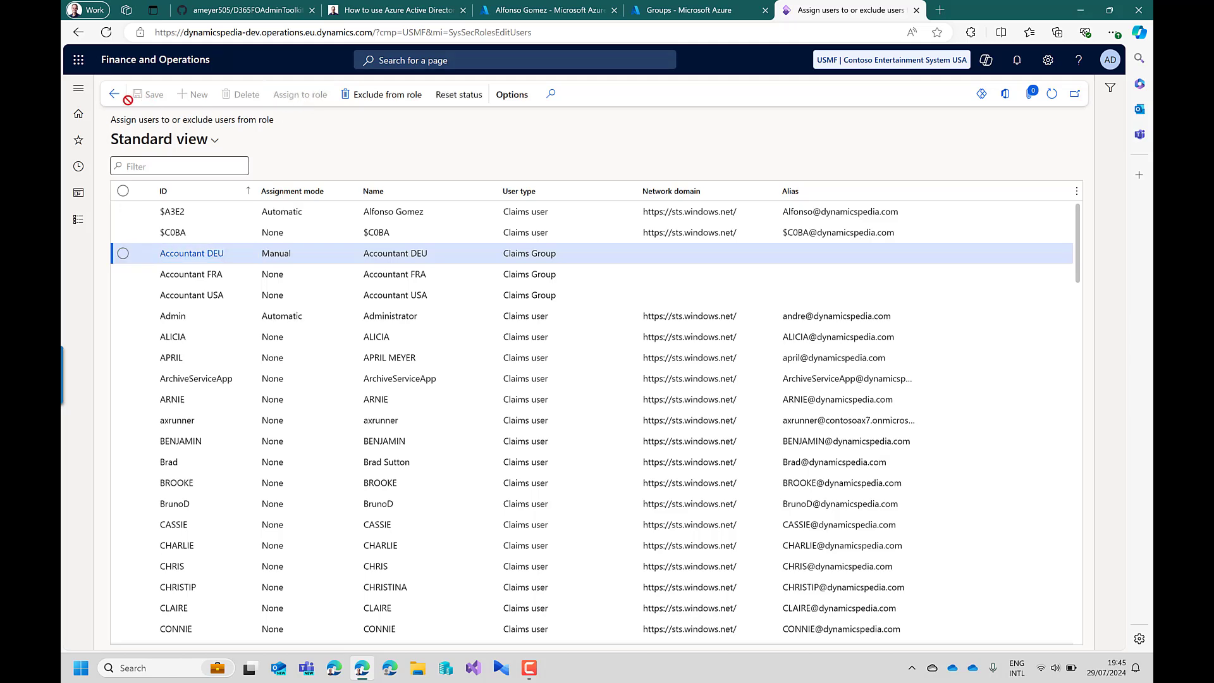
click(114, 93)
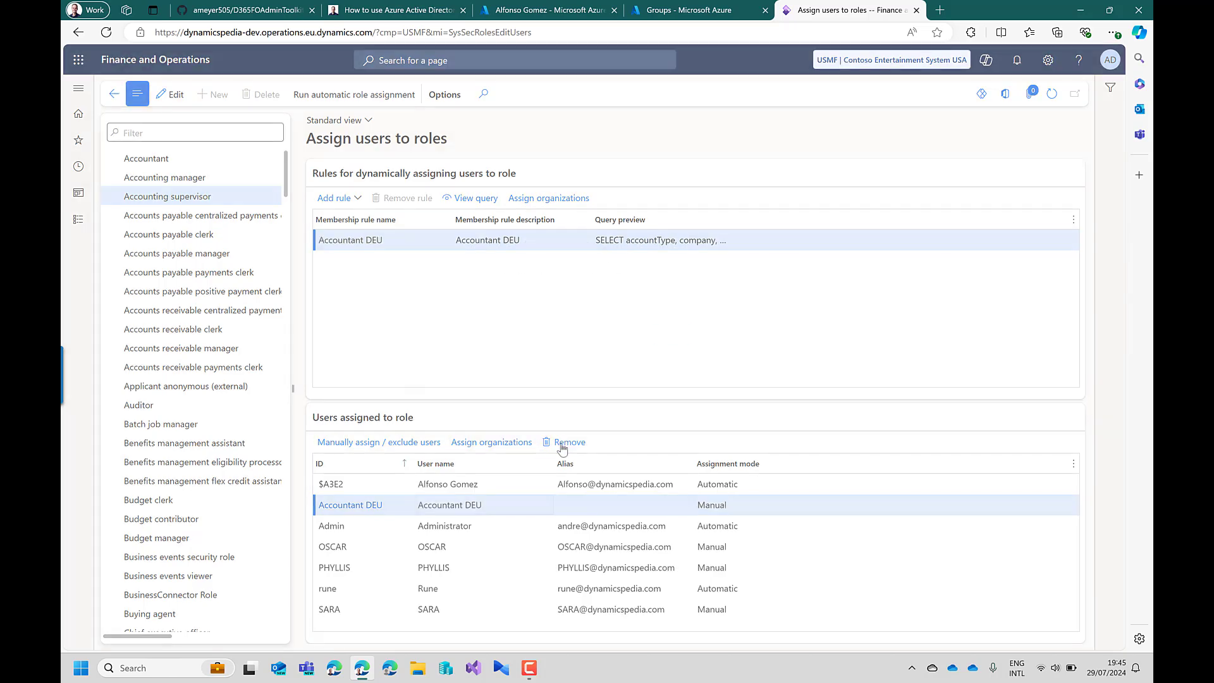
- Remove the Accountant DEU group from the Accounting supervisor role
click(569, 443)
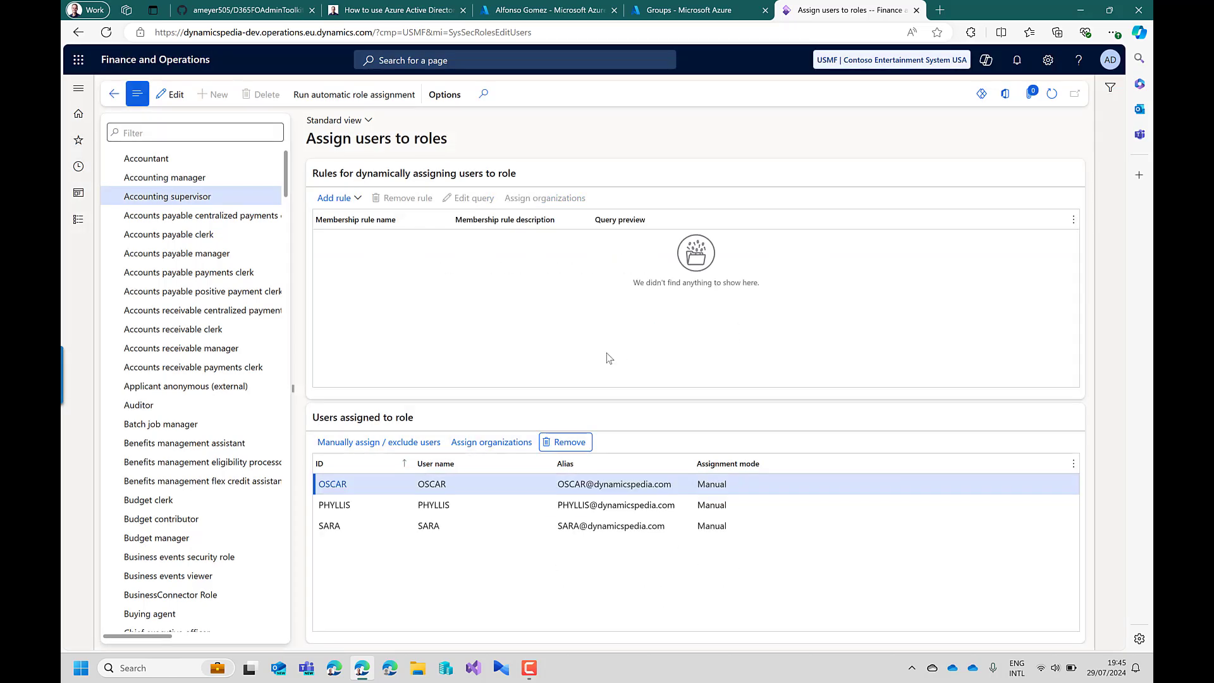
mouse_move(603, 364)
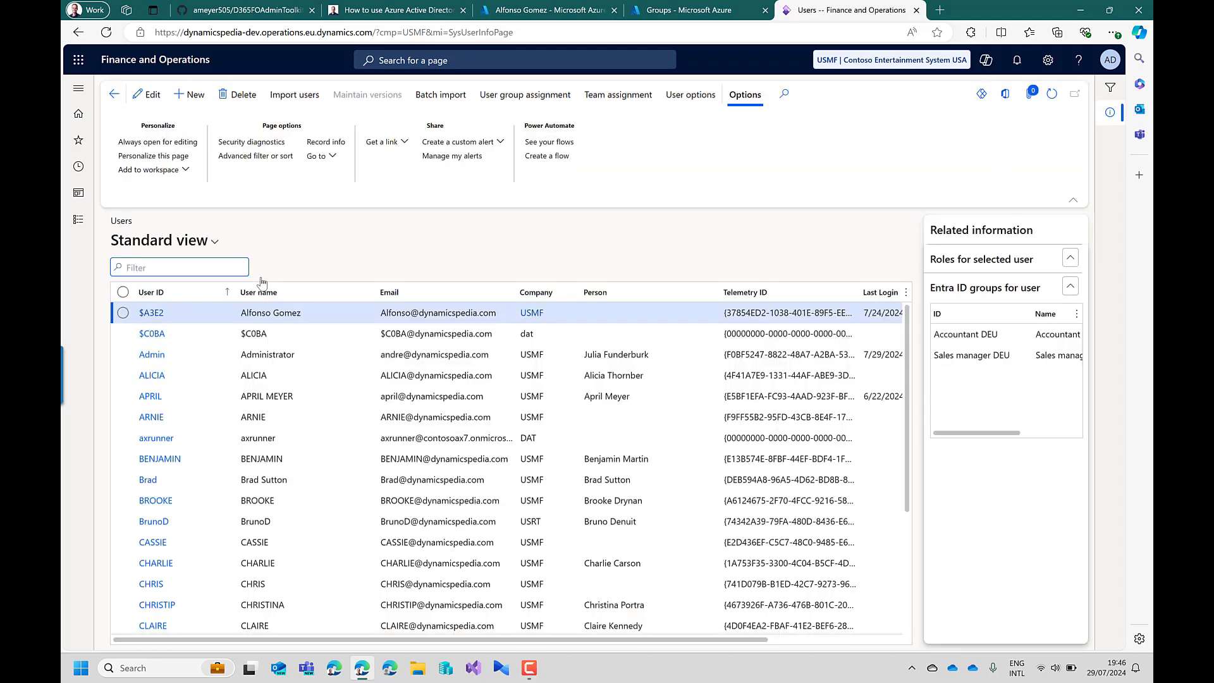
- Delete the imported user $A3E2 with the unreadable code ID from the Users page
click(1069, 258)
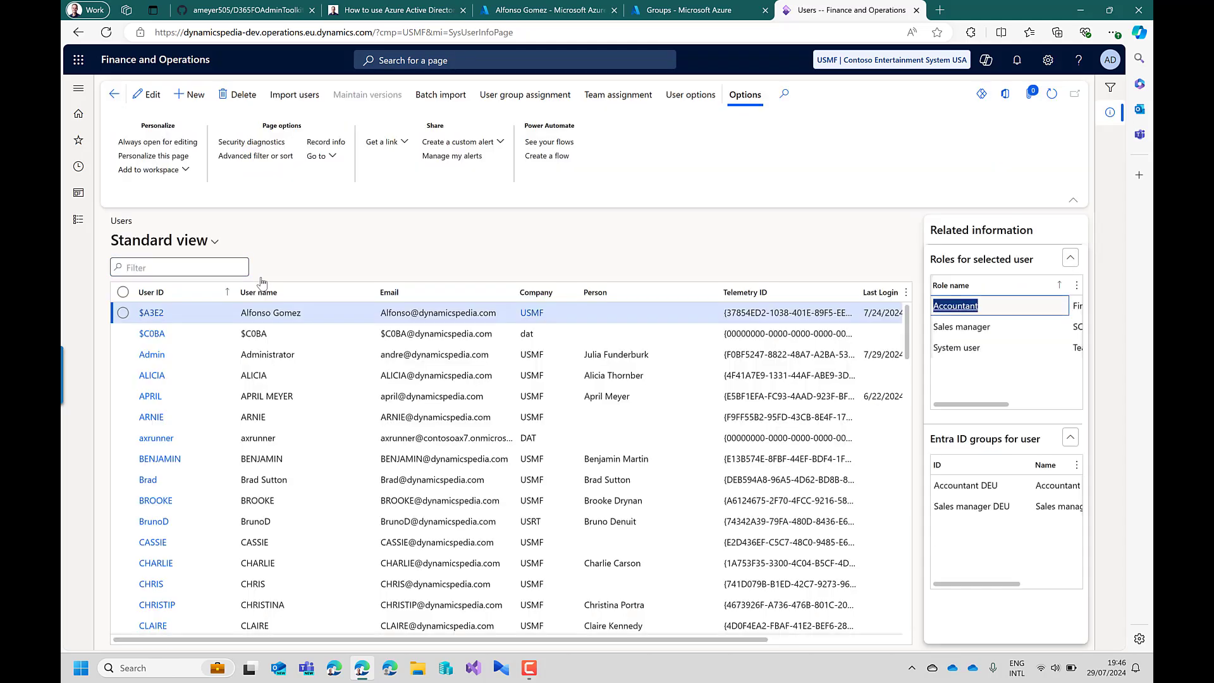
click(270, 312)
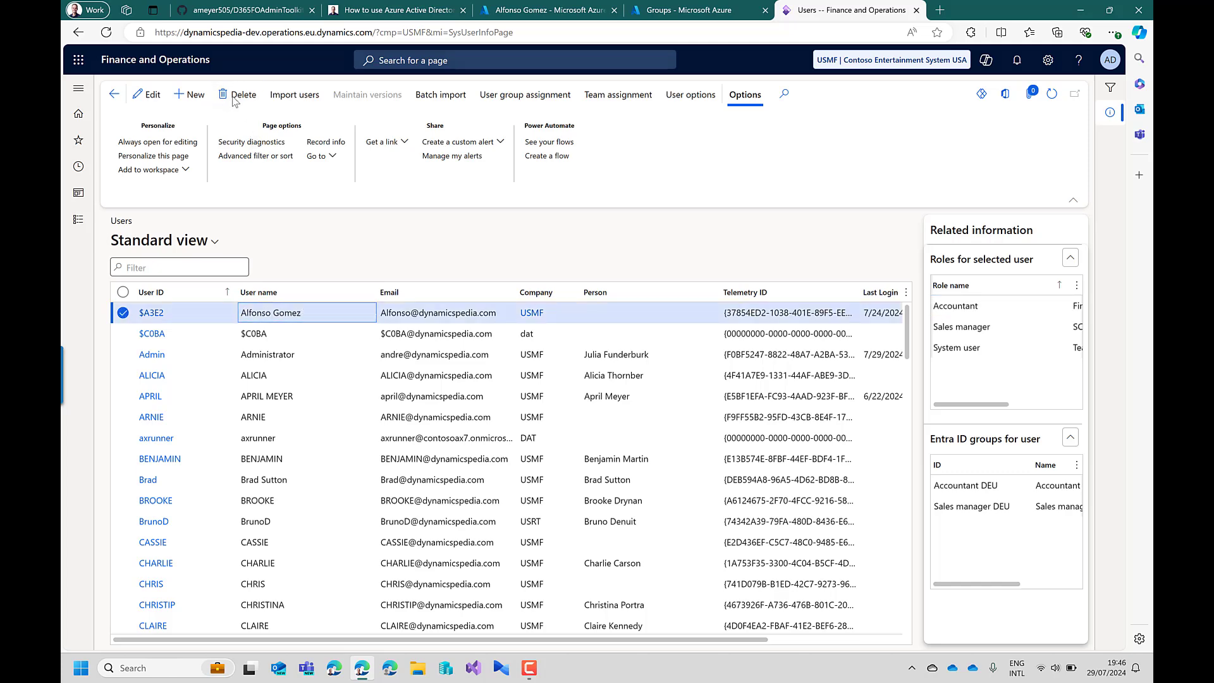
click(243, 94)
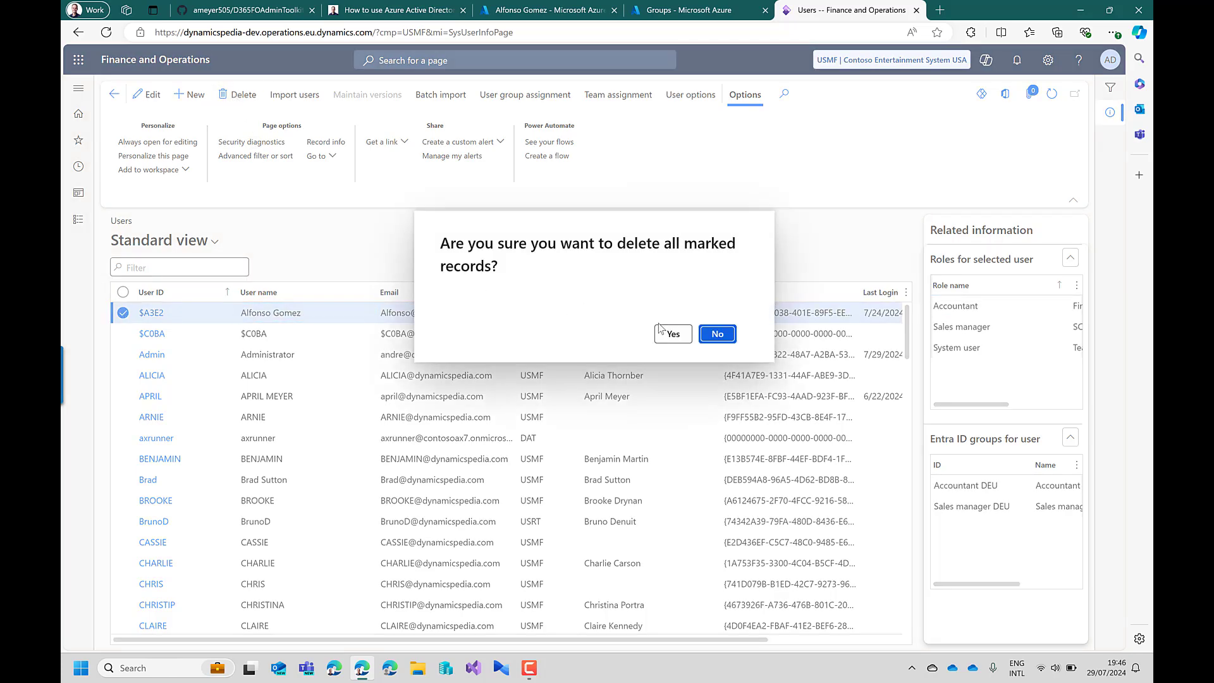
click(672, 334)
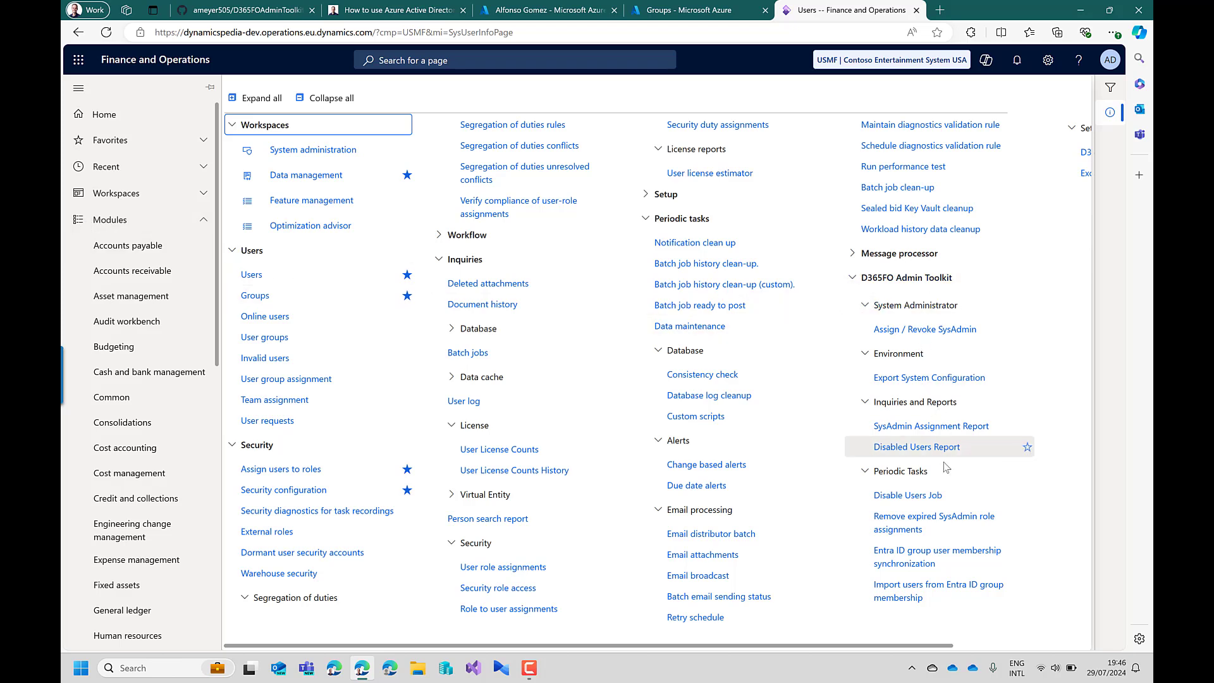
mouse_move(933, 541)
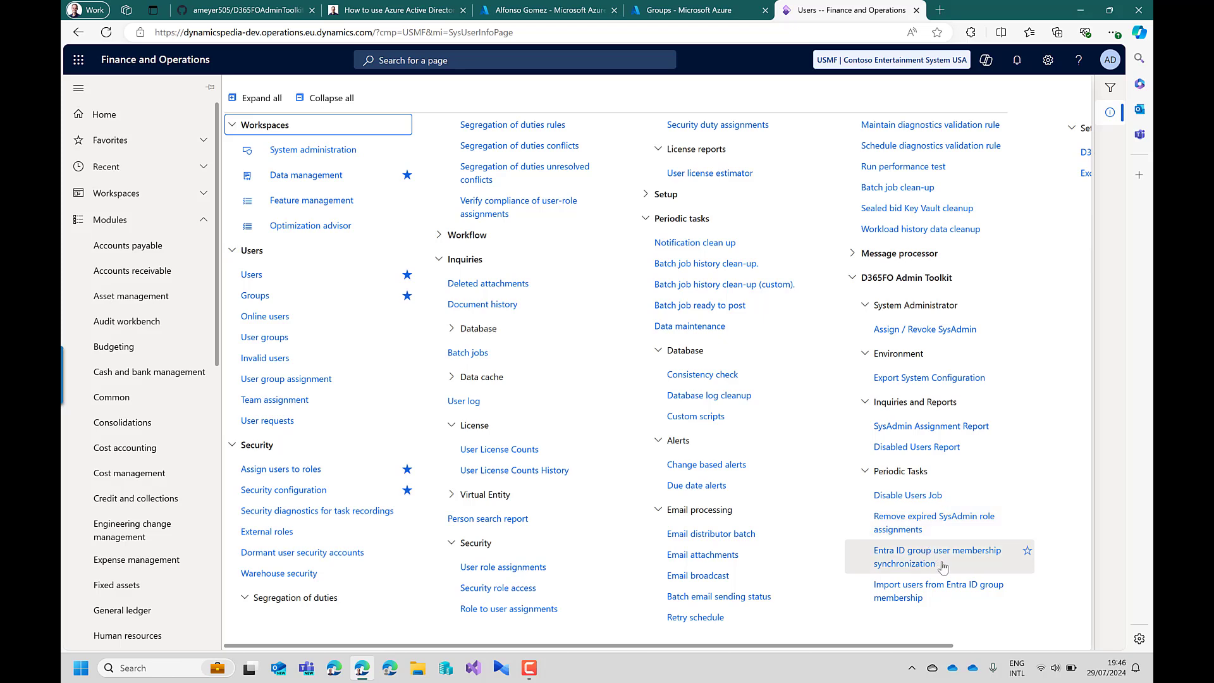
mouse_move(911, 592)
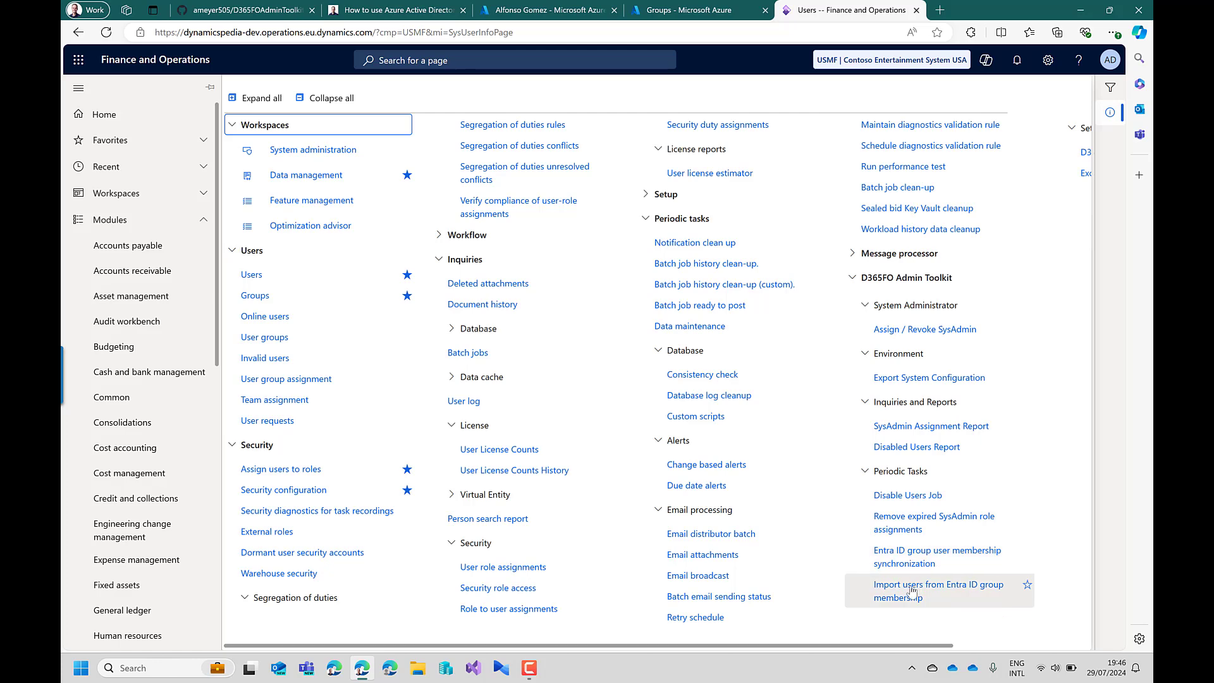
mouse_move(926, 602)
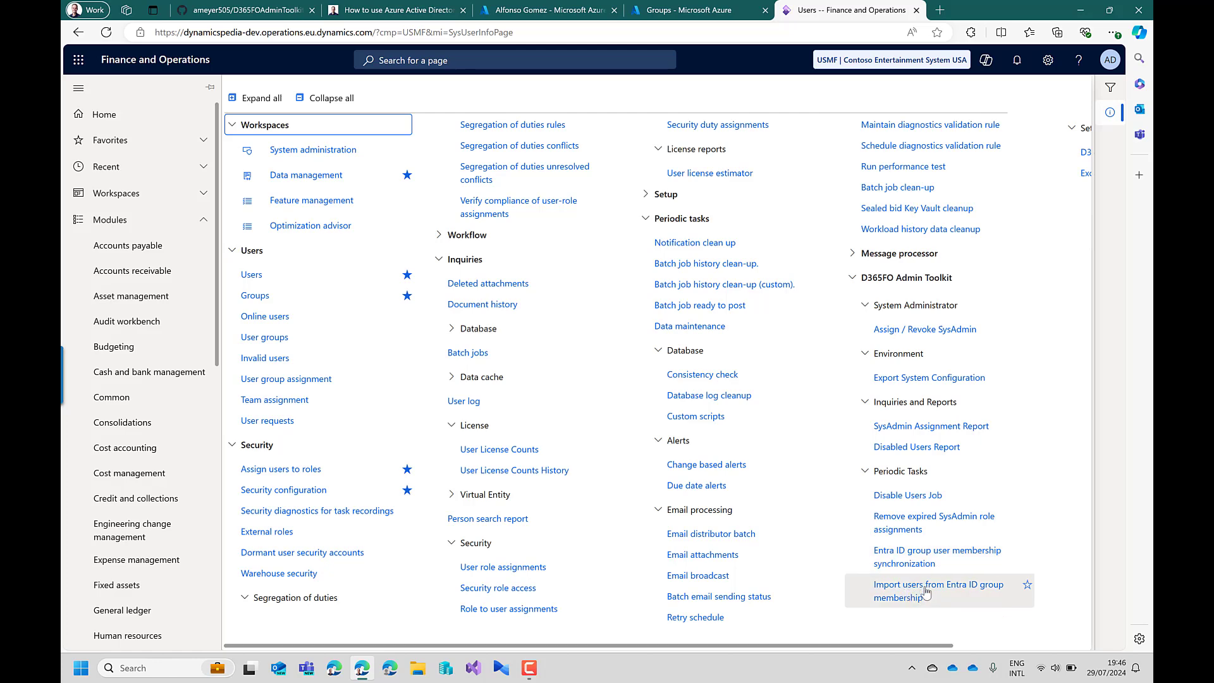
- Run Import users from Entra ID group membership without batch processing
click(937, 584)
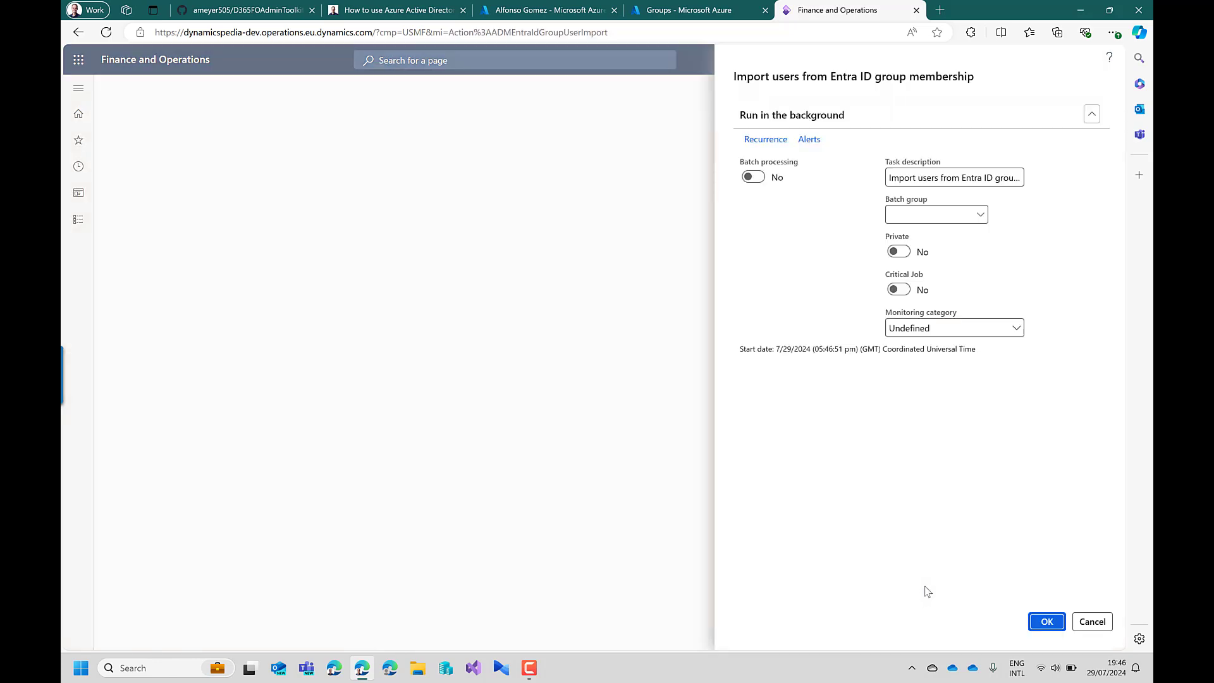
mouse_move(903, 551)
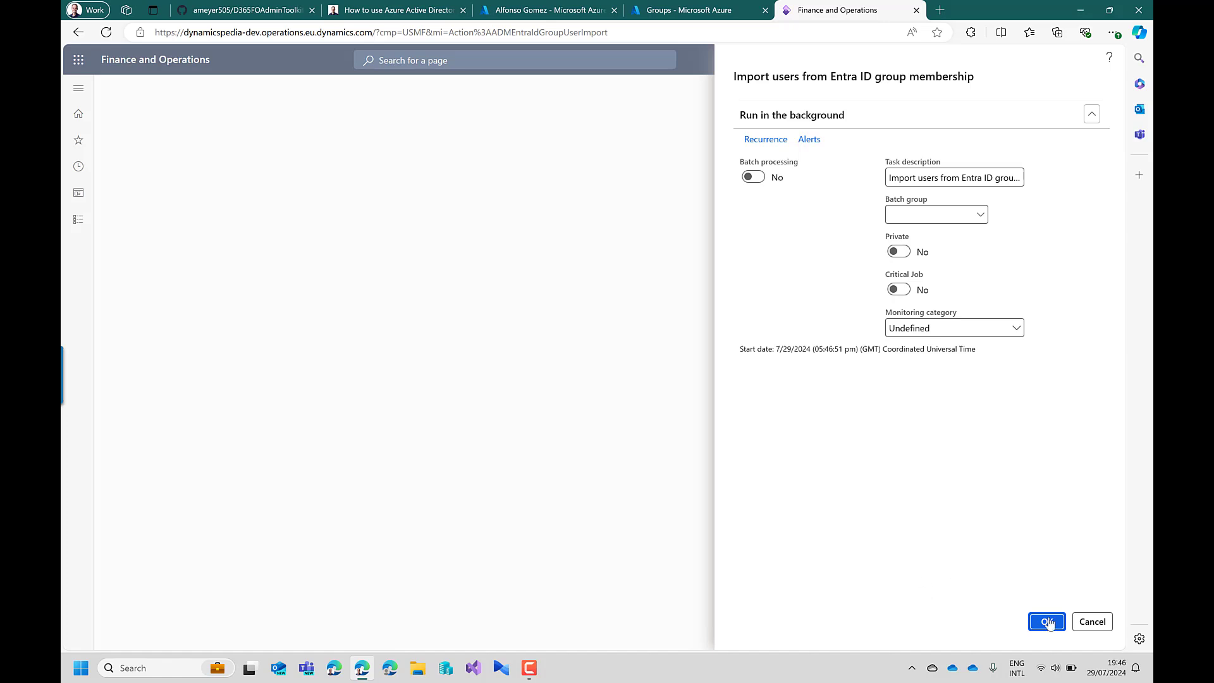
click(1047, 621)
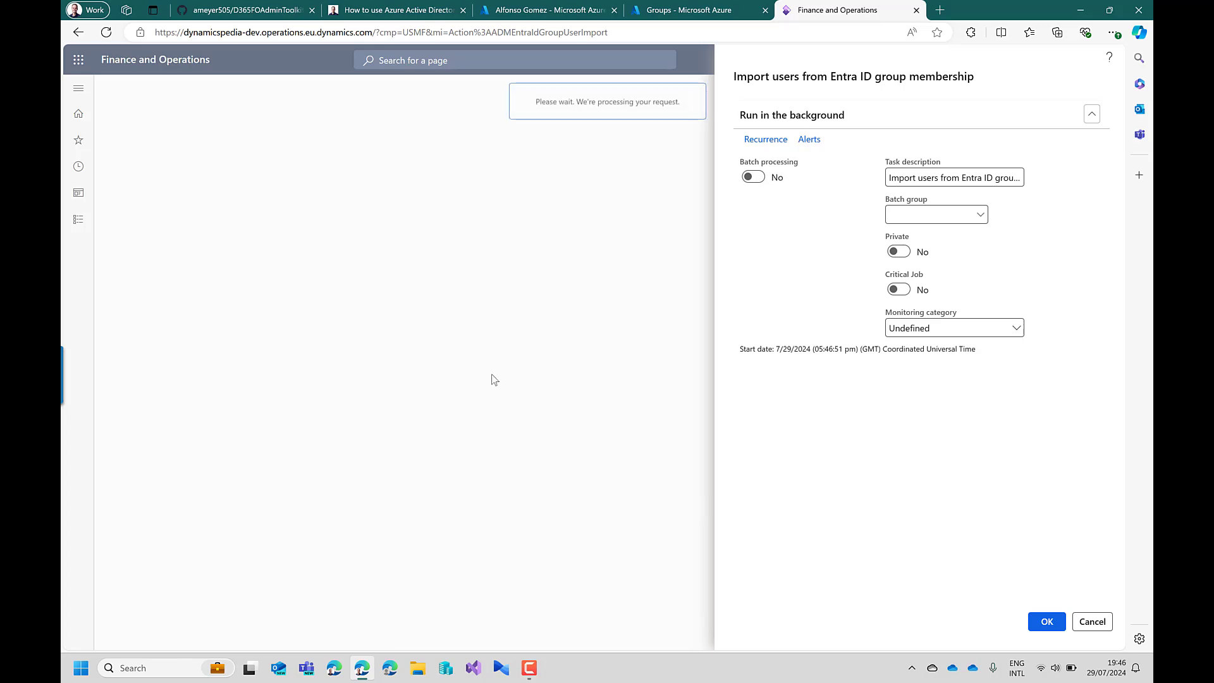
click(1047, 621)
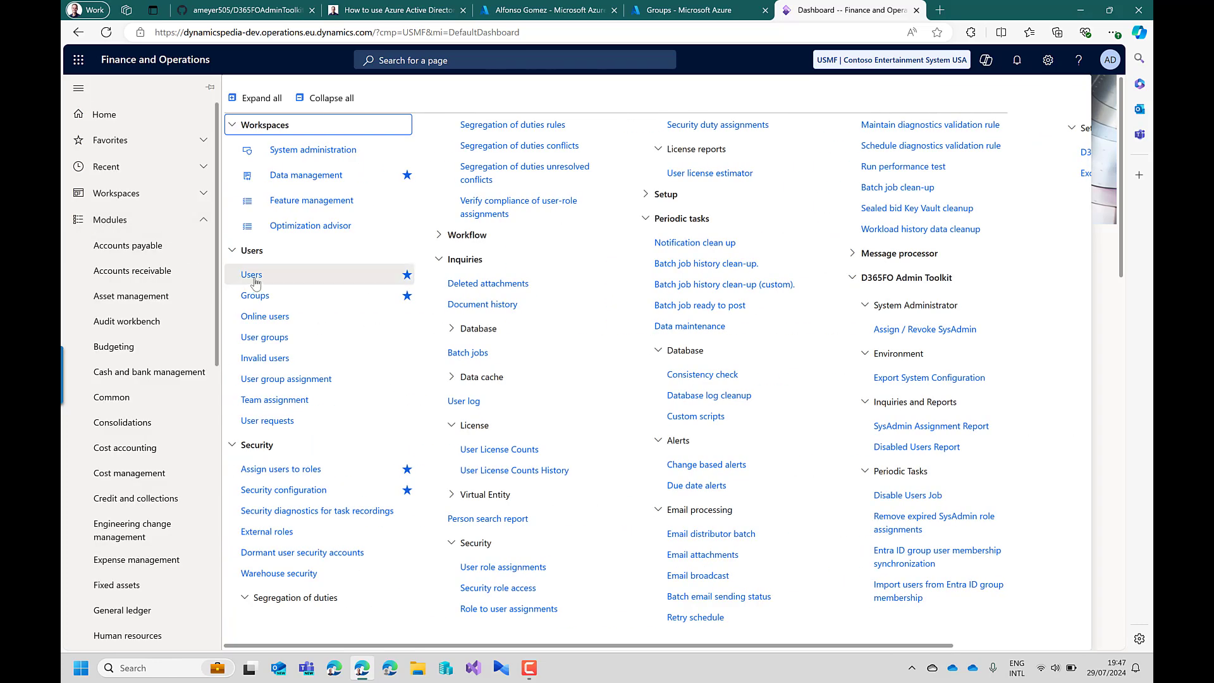
click(251, 274)
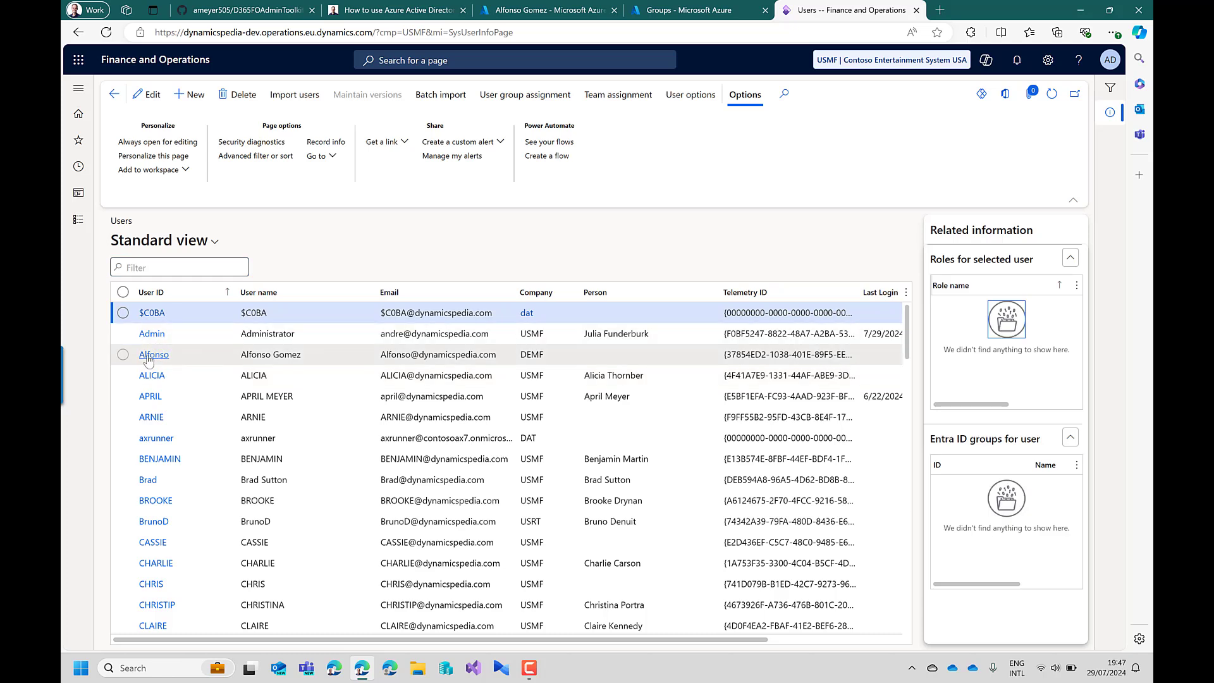
mouse_move(154, 354)
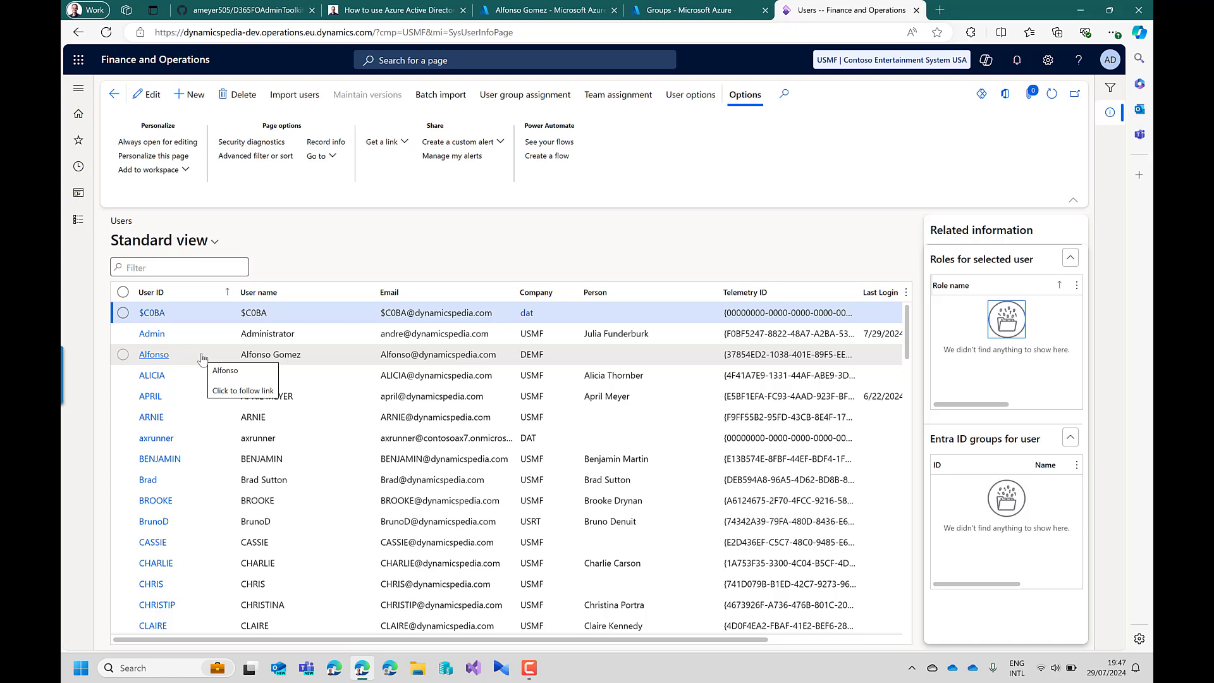
mouse_move(196, 357)
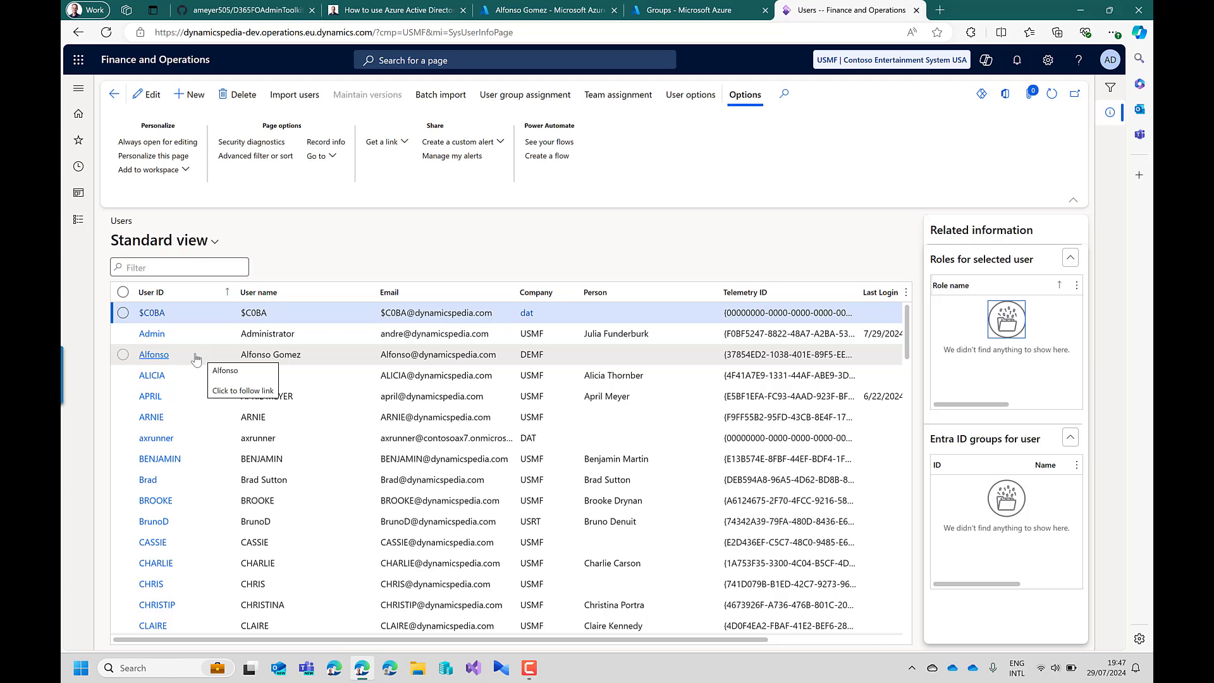